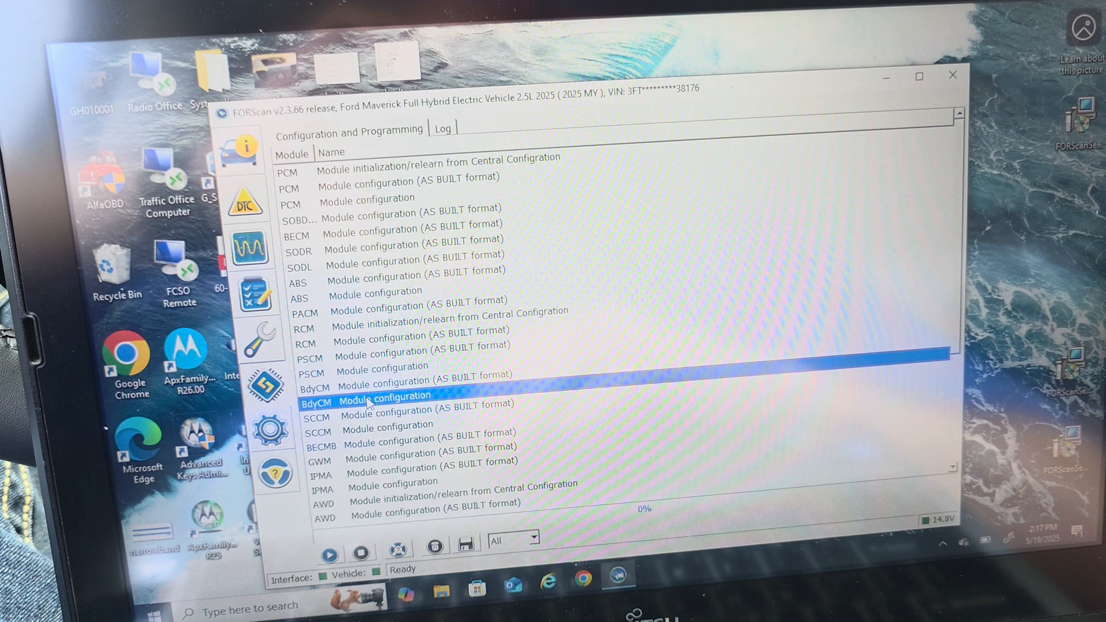
Step: Filter the BdyCM module configuration to 'tire' parameters, showing Tire Circumference 2210 mm
left_click(328, 552)
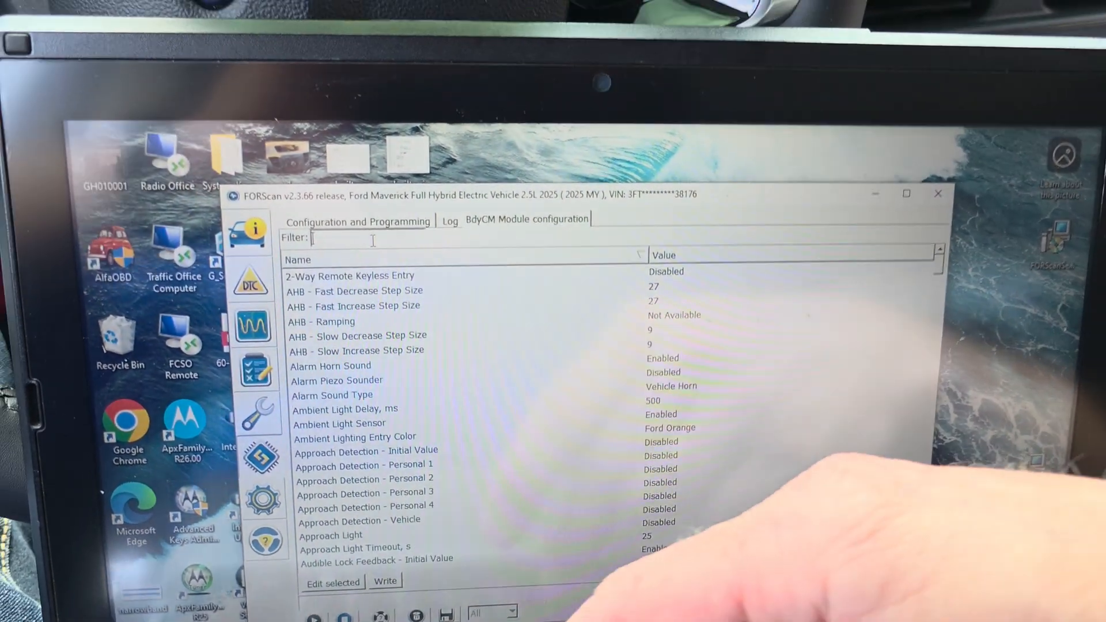
type("tire")
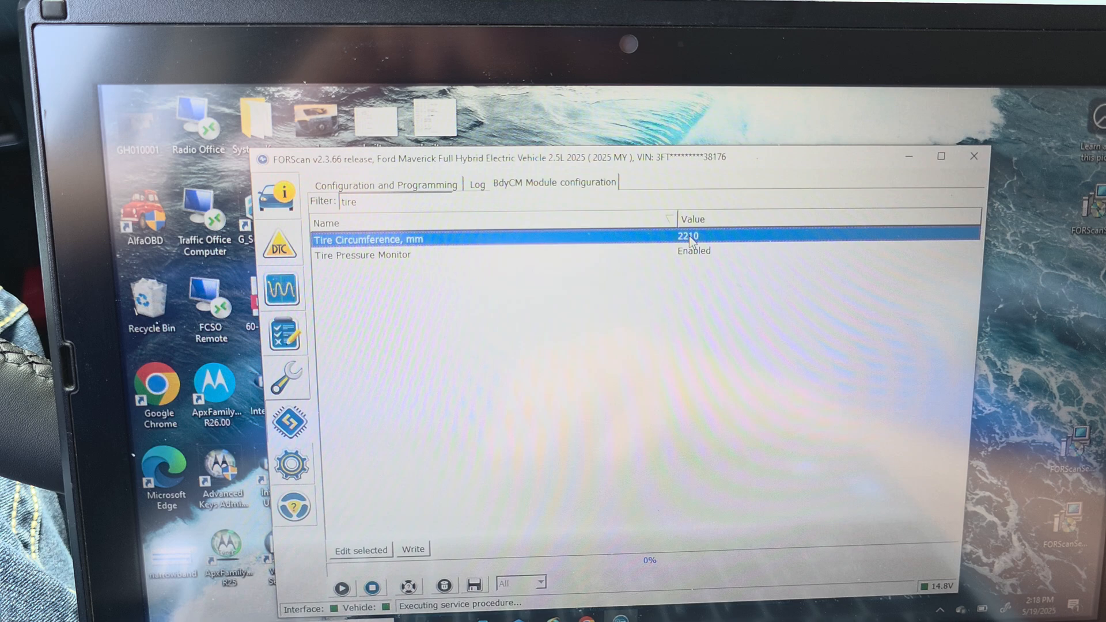
Step: Edit Tire Circumference from 2210 to 2215 mm and begin writing it to the BdyCM
left_click(360, 549)
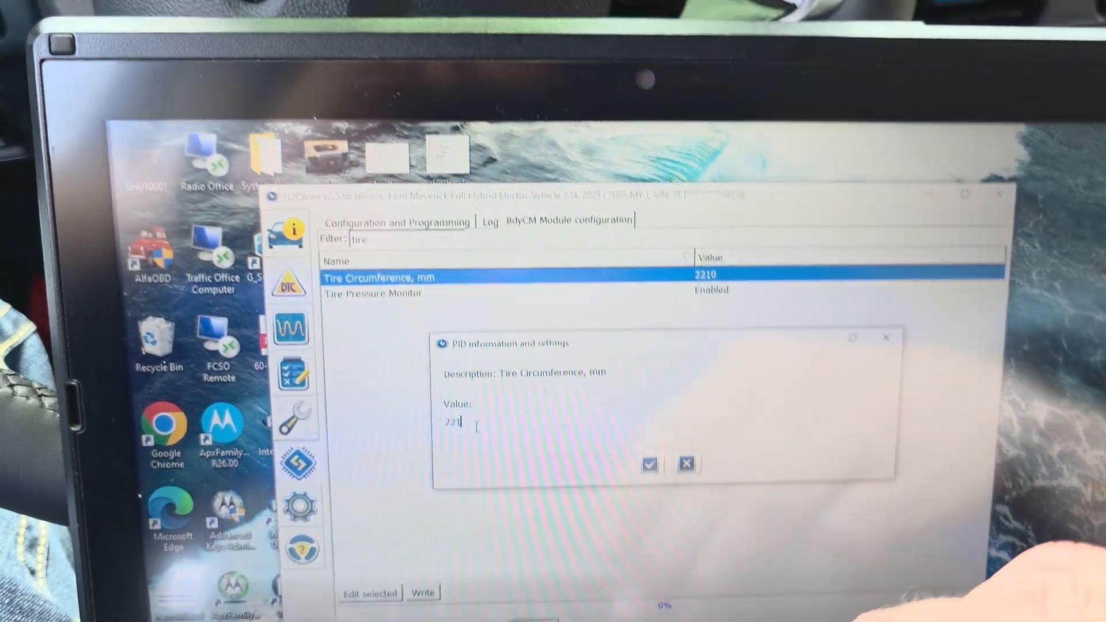
type("5")
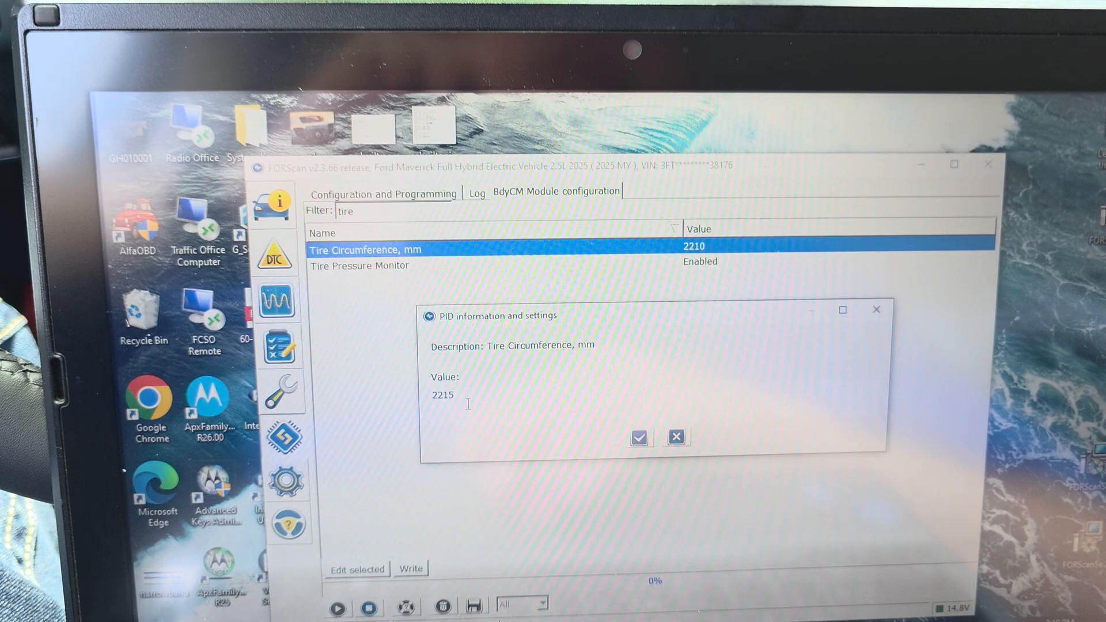
left_click(639, 438)
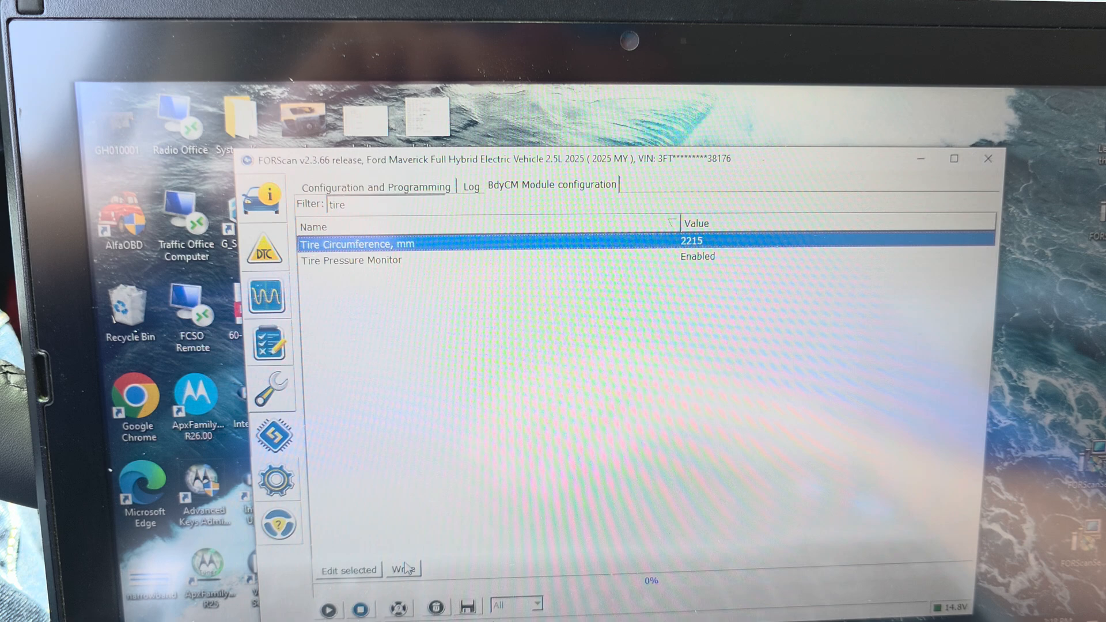
left_click(402, 569)
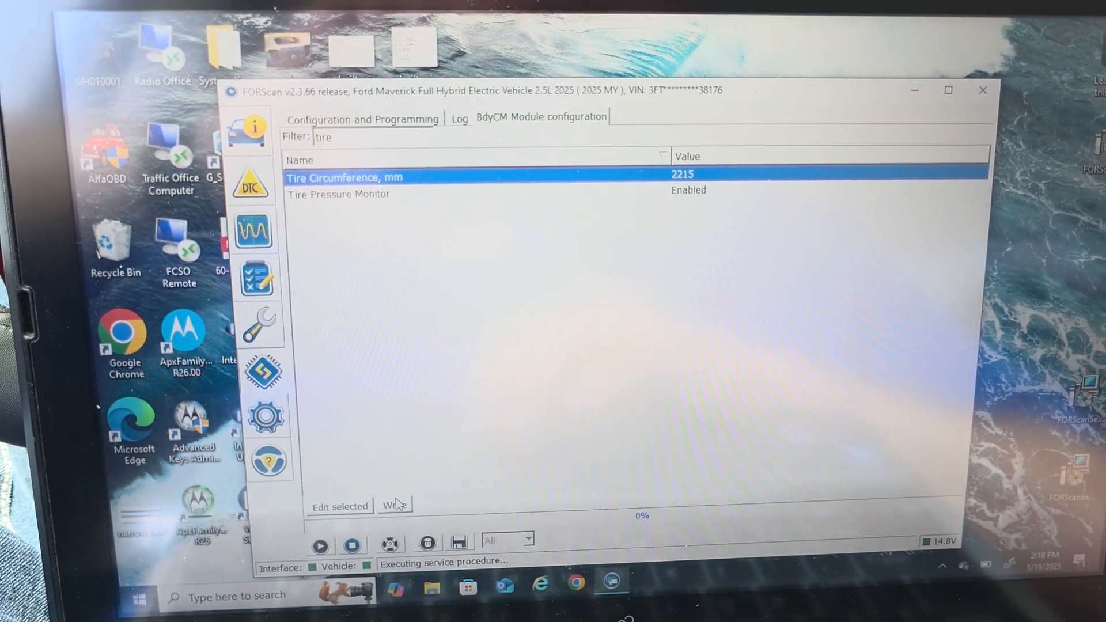
left_click(392, 507)
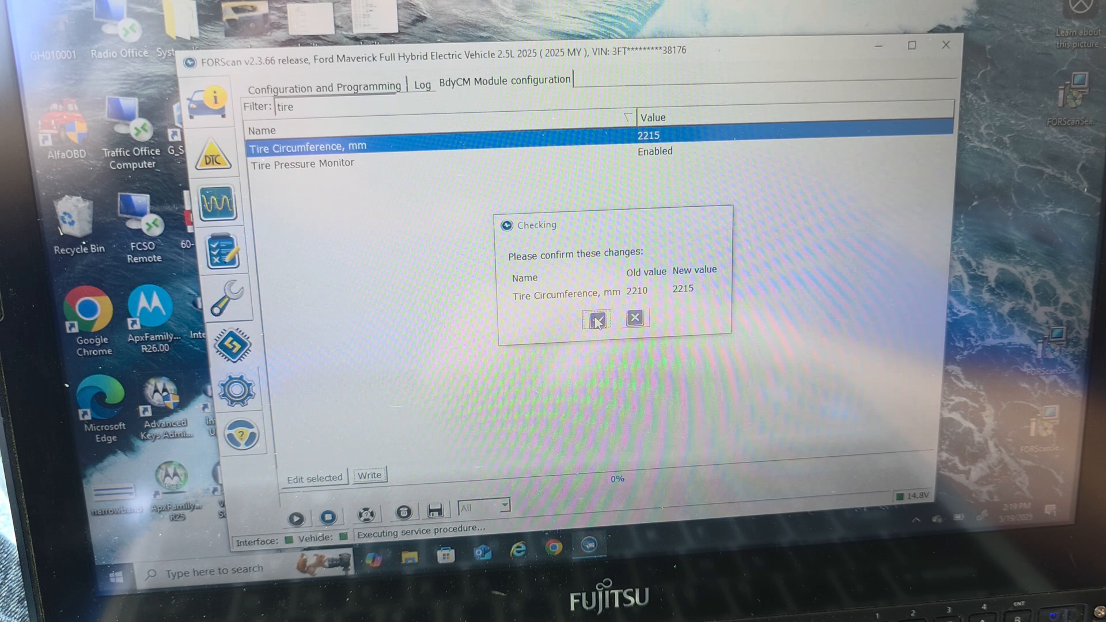
Step: Confirm the 2210→2215 change, acknowledge successful programming, and return to the procedure list
left_click(596, 318)
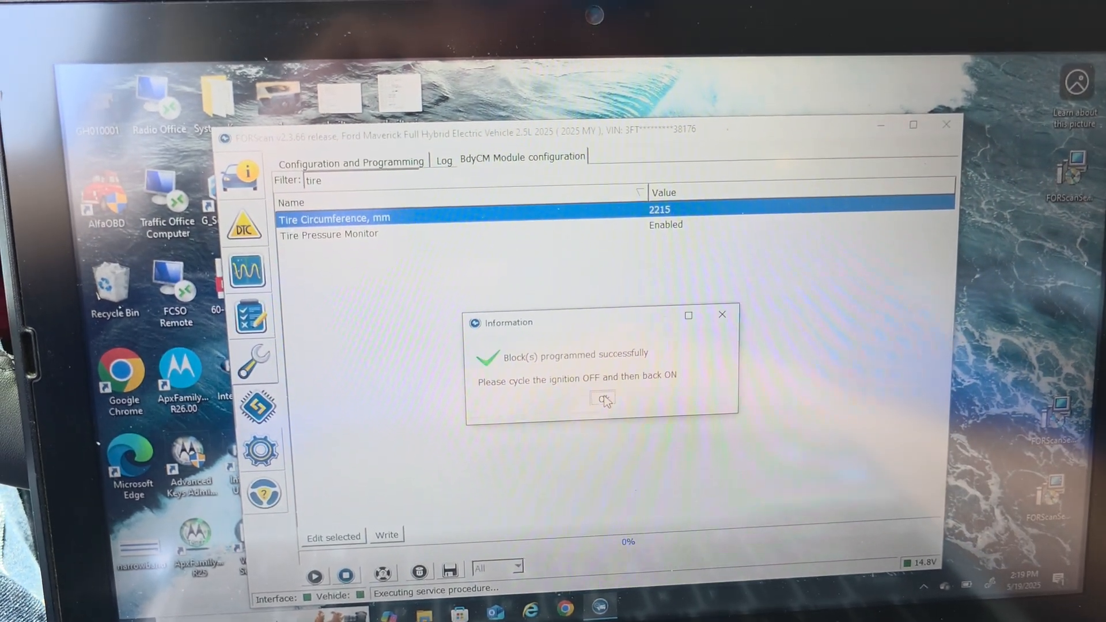
left_click(602, 399)
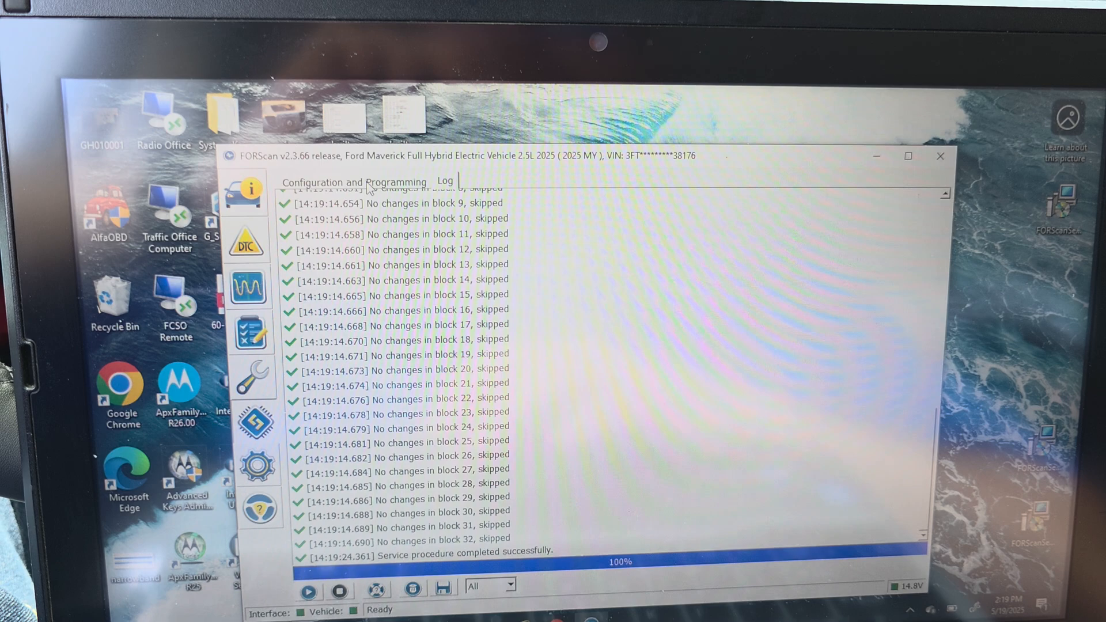
left_click(326, 181)
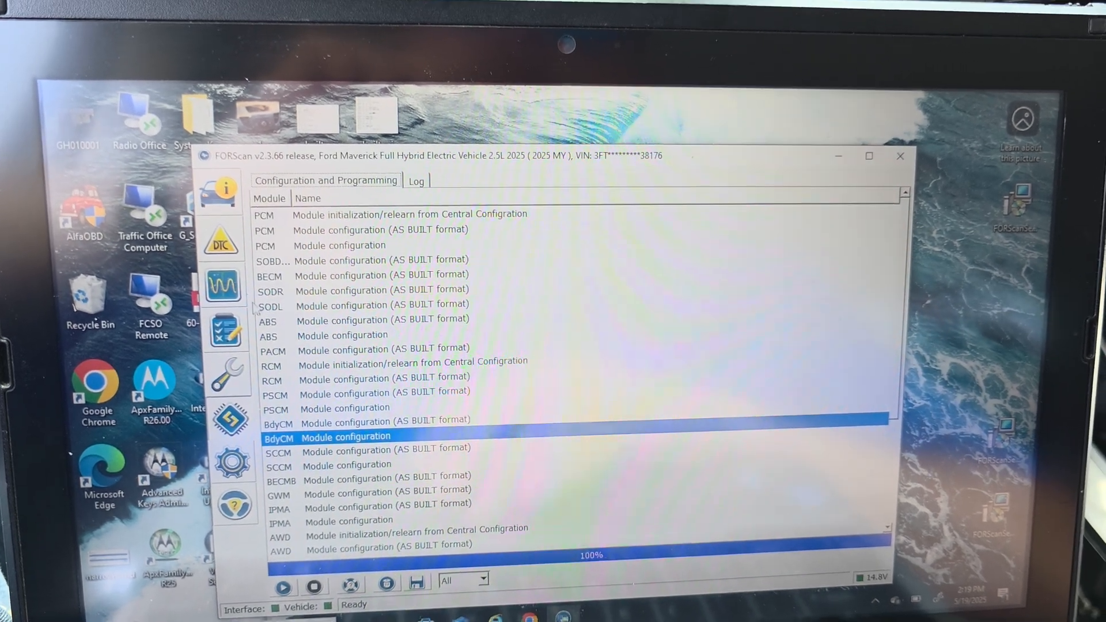
Step: Run the PCM relearn from Central Configuration through the ignition OFF and ON prompts
left_click(225, 242)
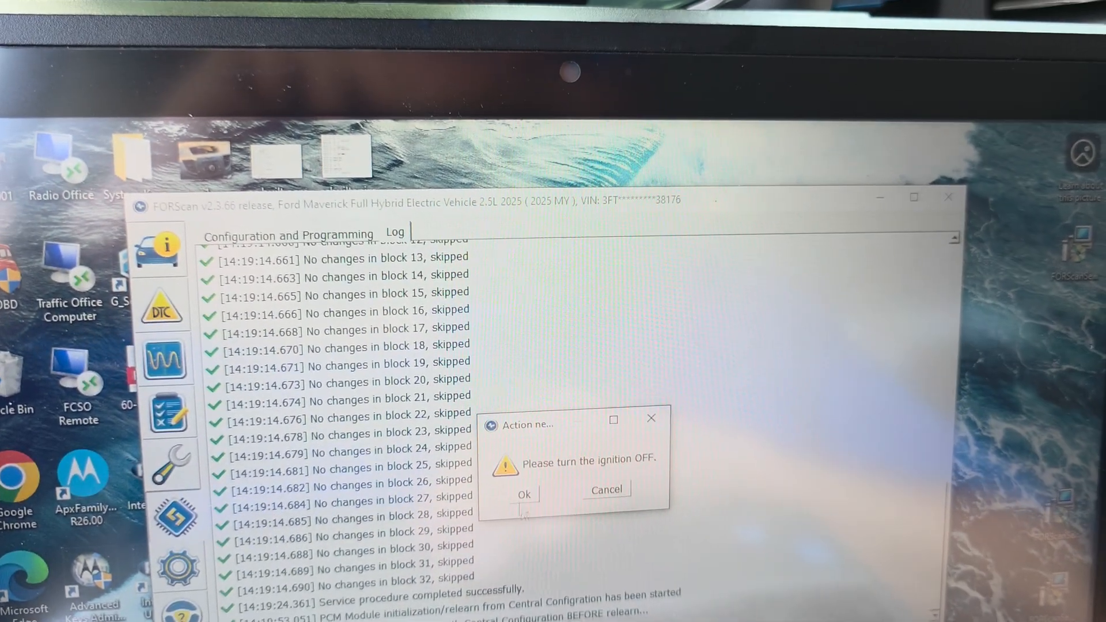
left_click(523, 494)
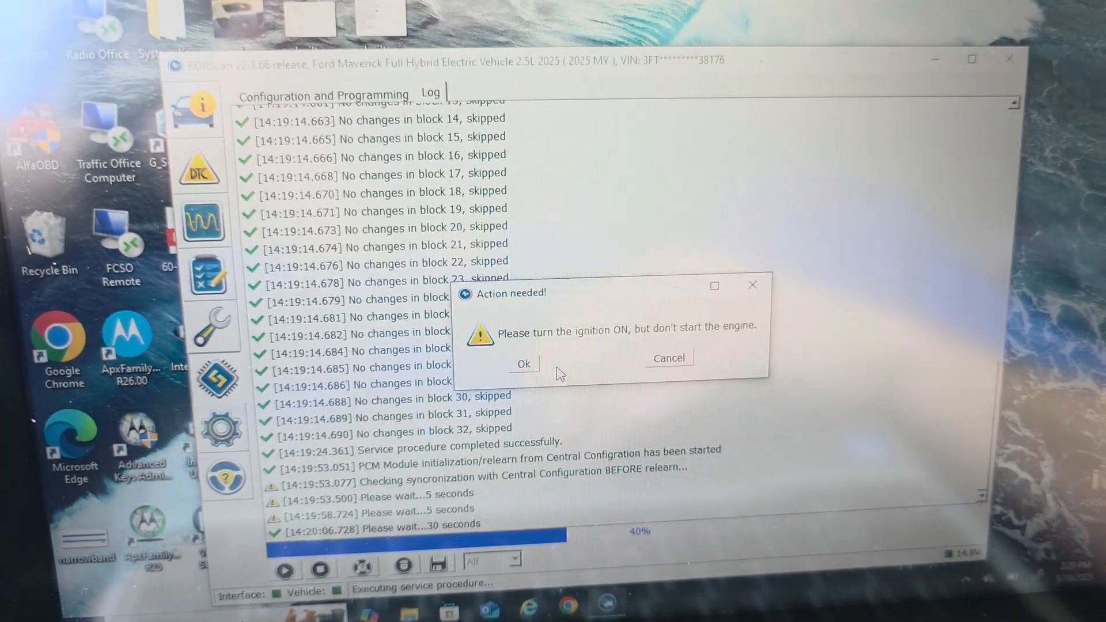
left_click(523, 363)
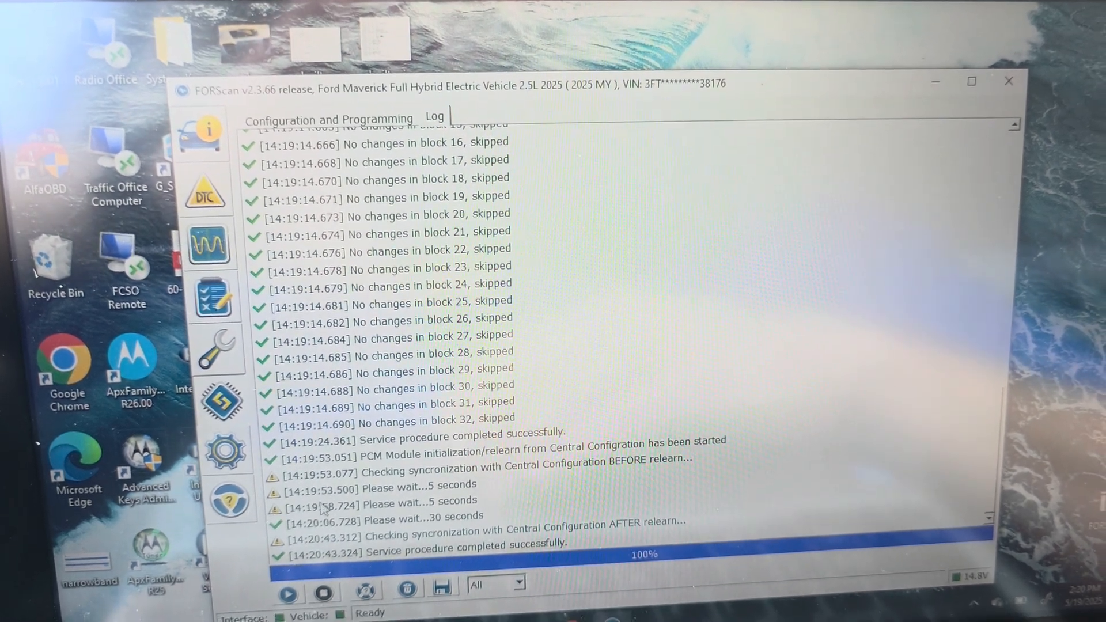
Step: Run the AWD relearn from Central Configuration, accepting the warning and ignition OFF/ON prompts
left_click(329, 118)
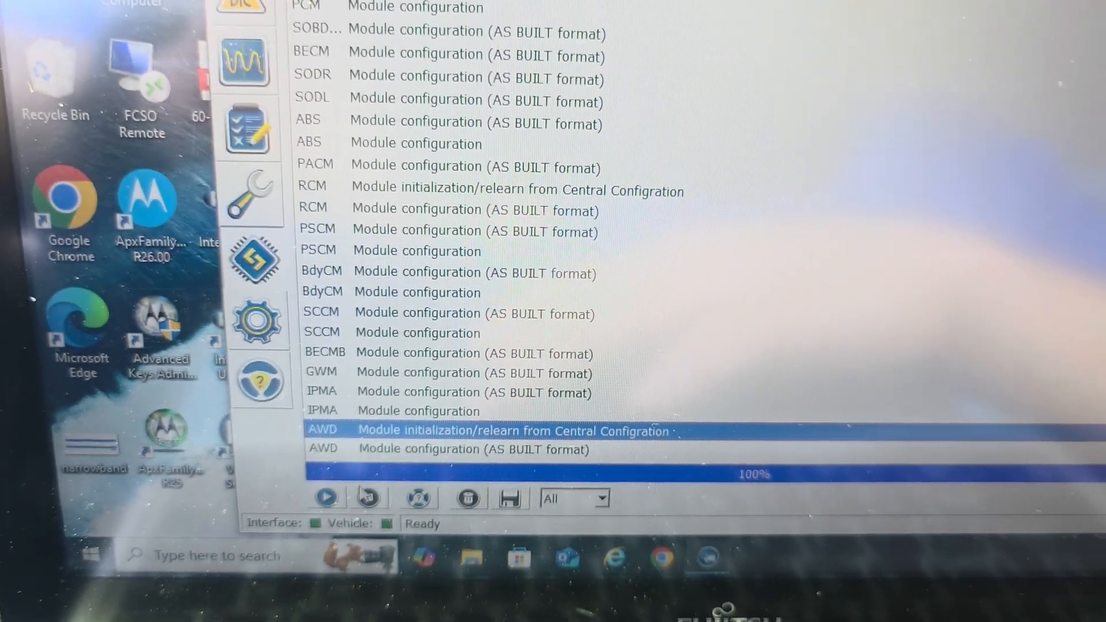
left_click(325, 498)
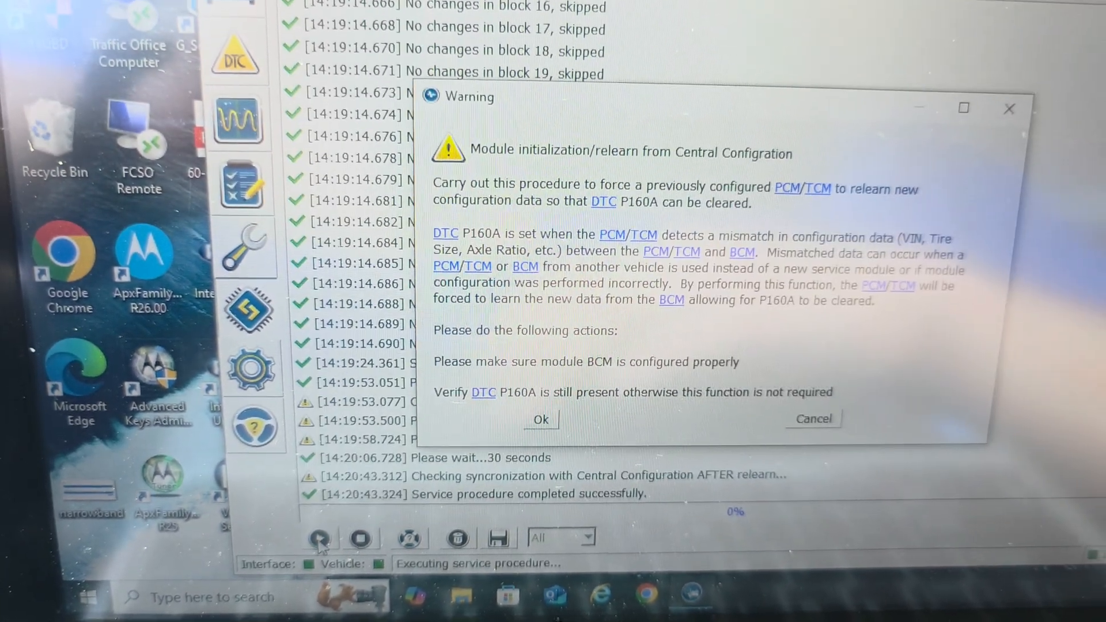
left_click(540, 419)
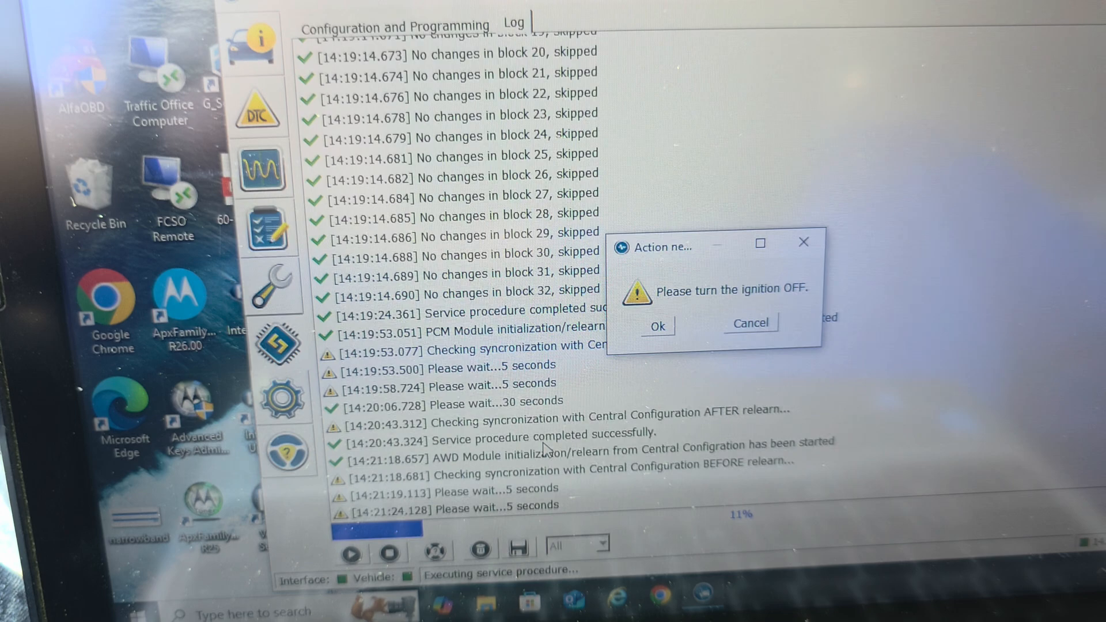
left_click(655, 326)
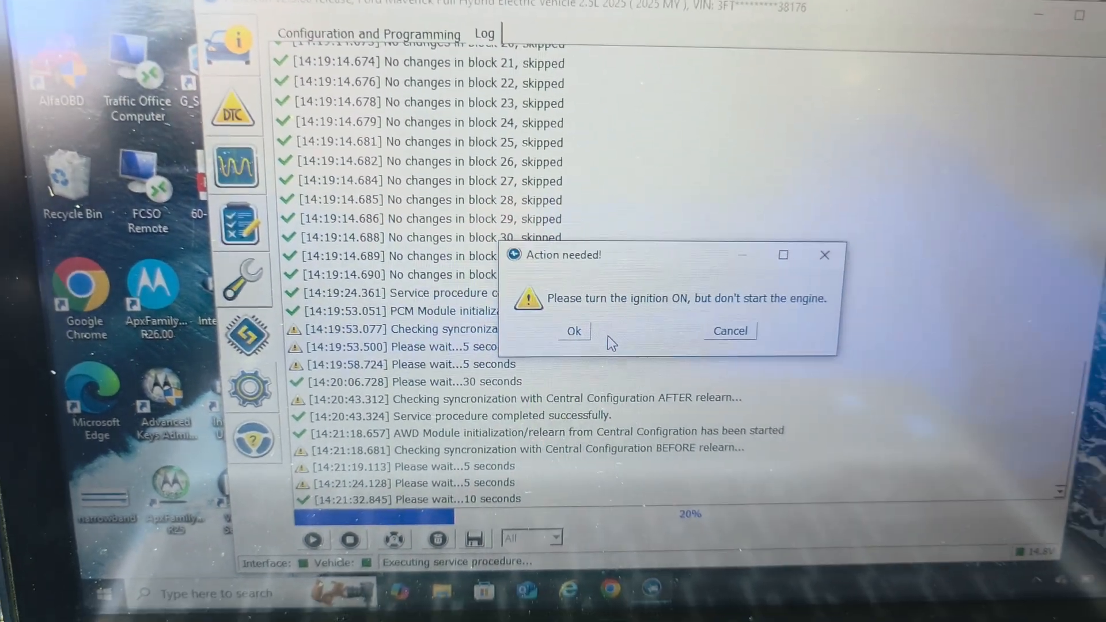
left_click(574, 330)
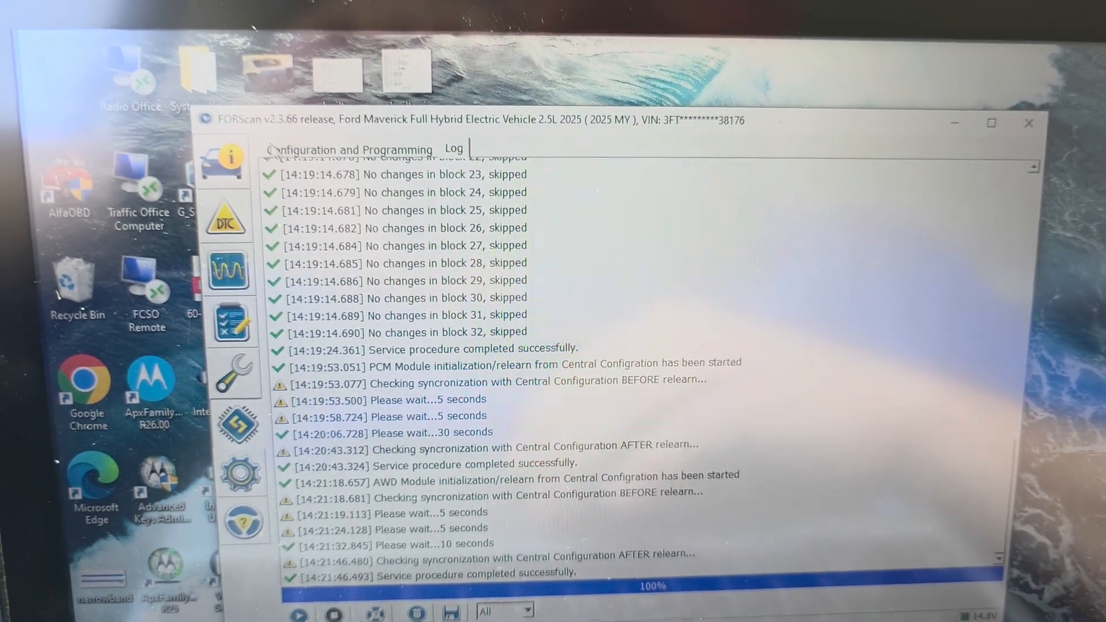
left_click(347, 149)
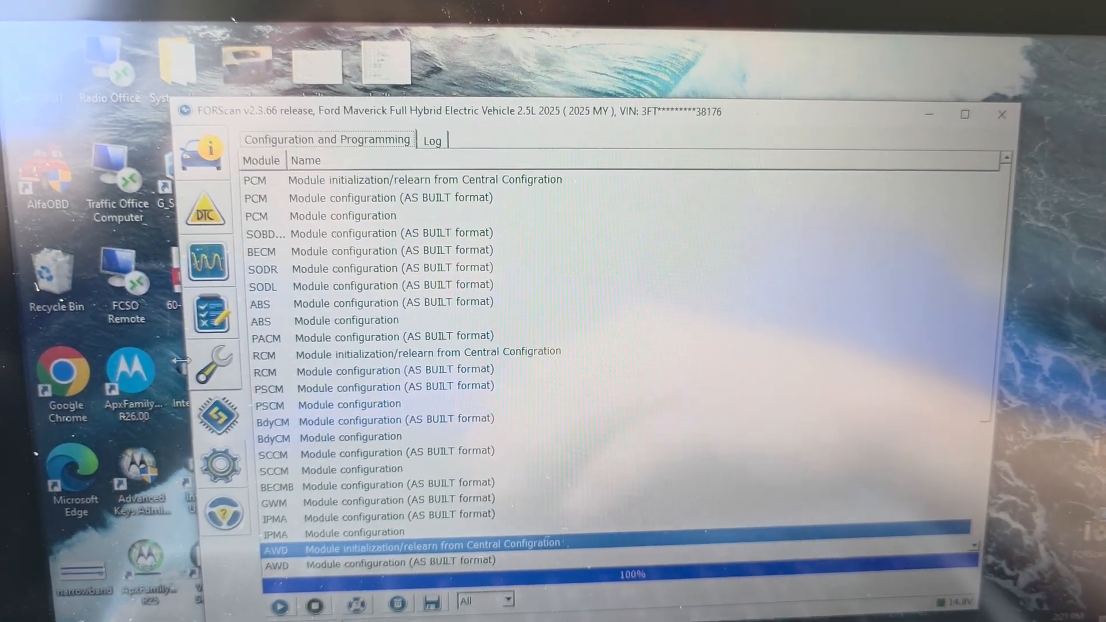
Step: Clear the AWD module's P160A code in the DTC list and confirm the ignition cycle
left_click(204, 206)
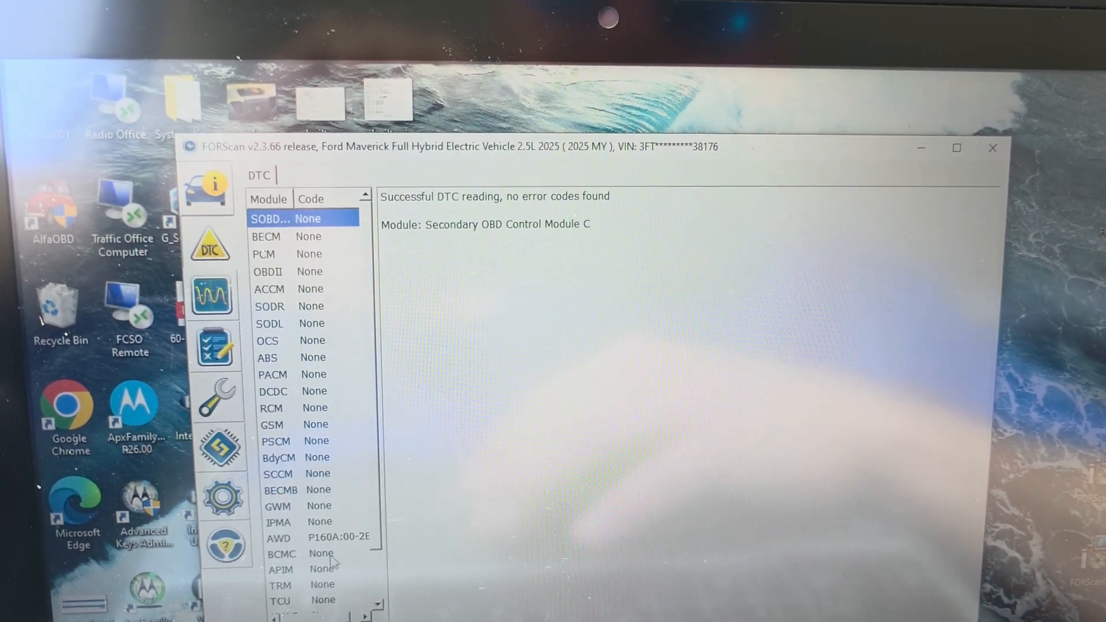
left_click(310, 535)
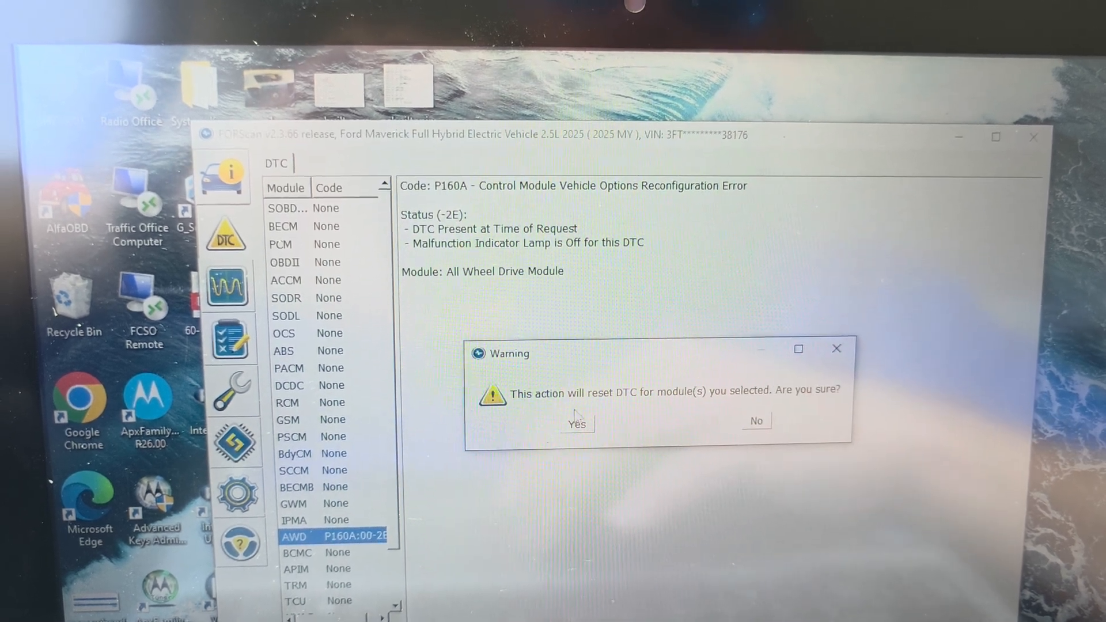
left_click(577, 423)
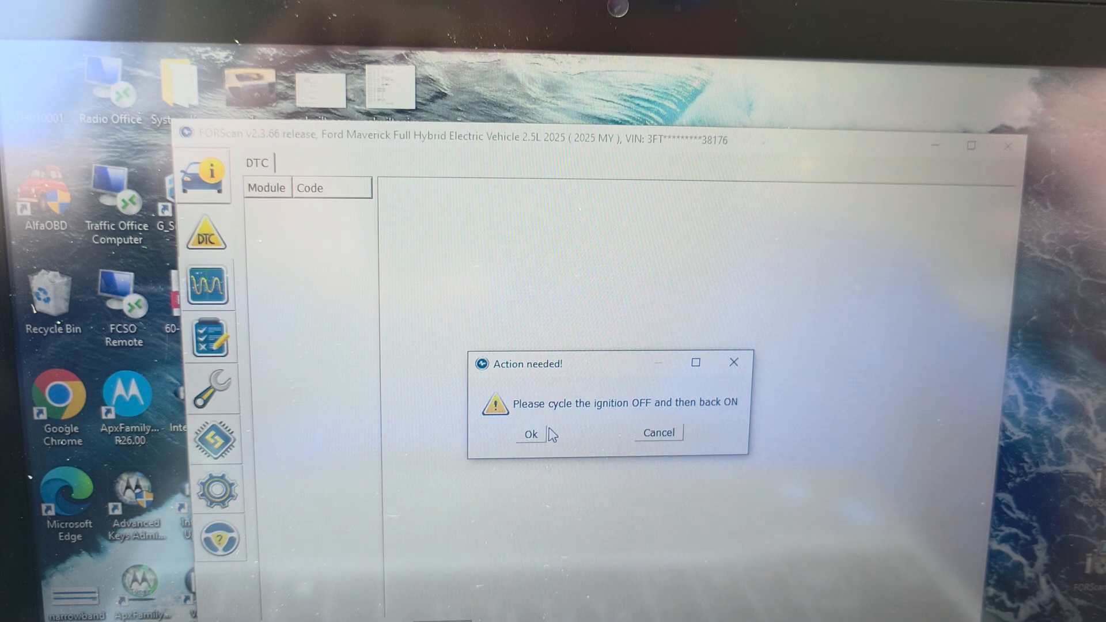
left_click(530, 433)
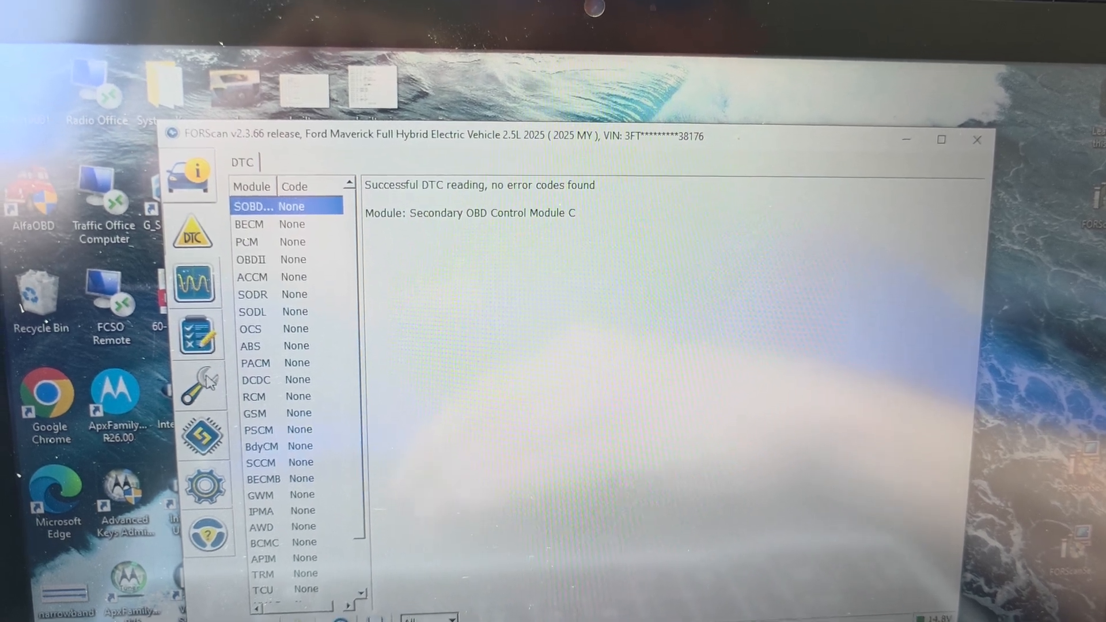
Step: Run the IPC Module Reboot from Service Procedures, confirming the forced reboot and ignition OFF/ON prompts
left_click(201, 386)
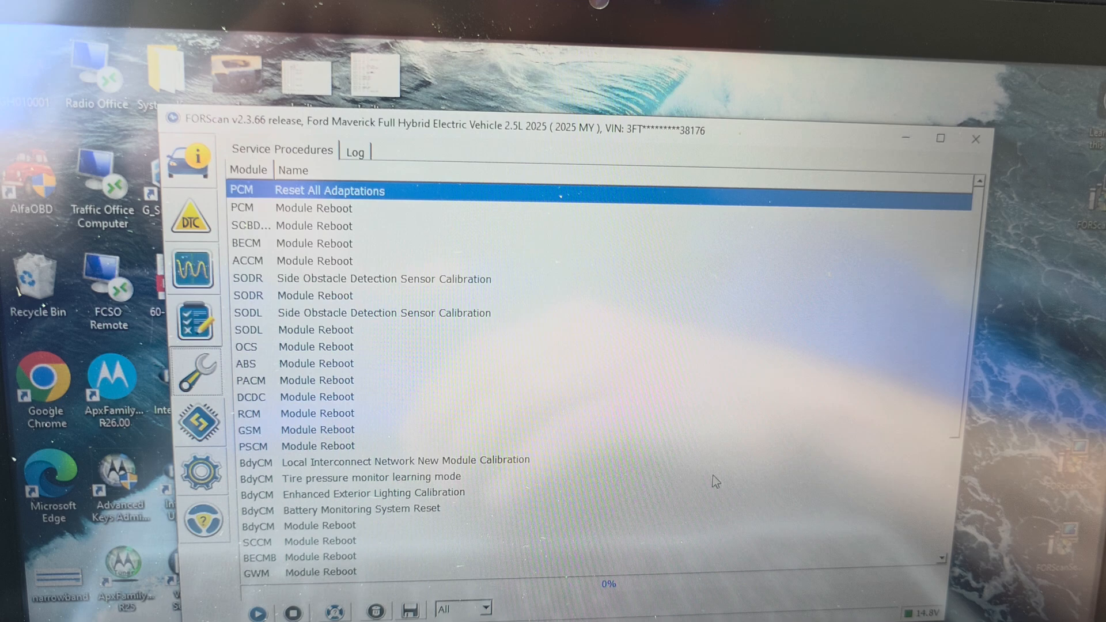
scroll("down", 3)
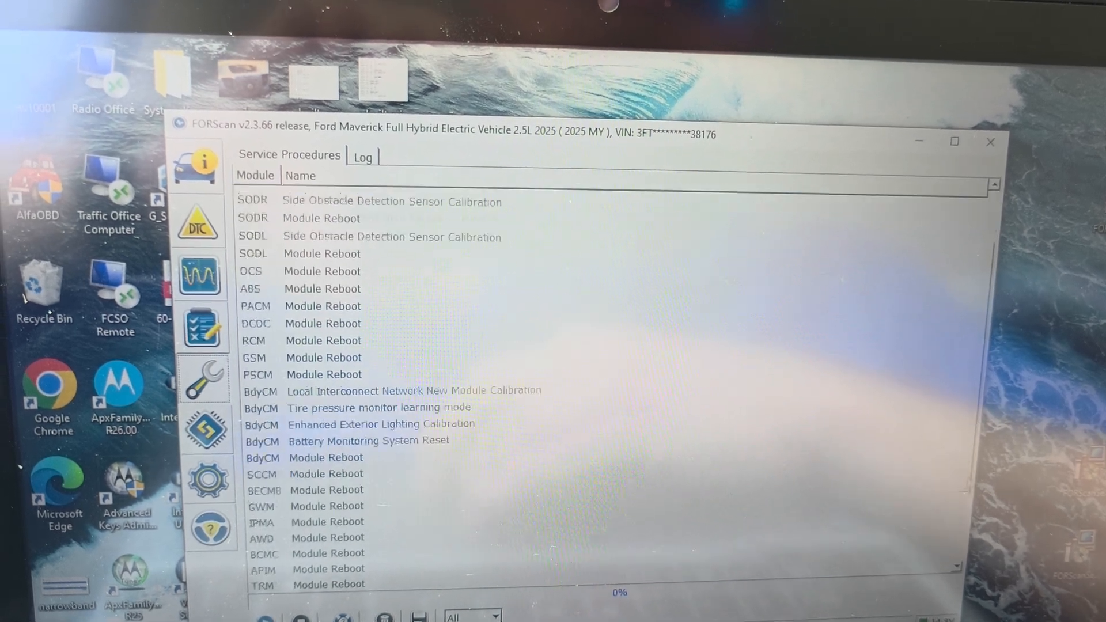
scroll("down", 3)
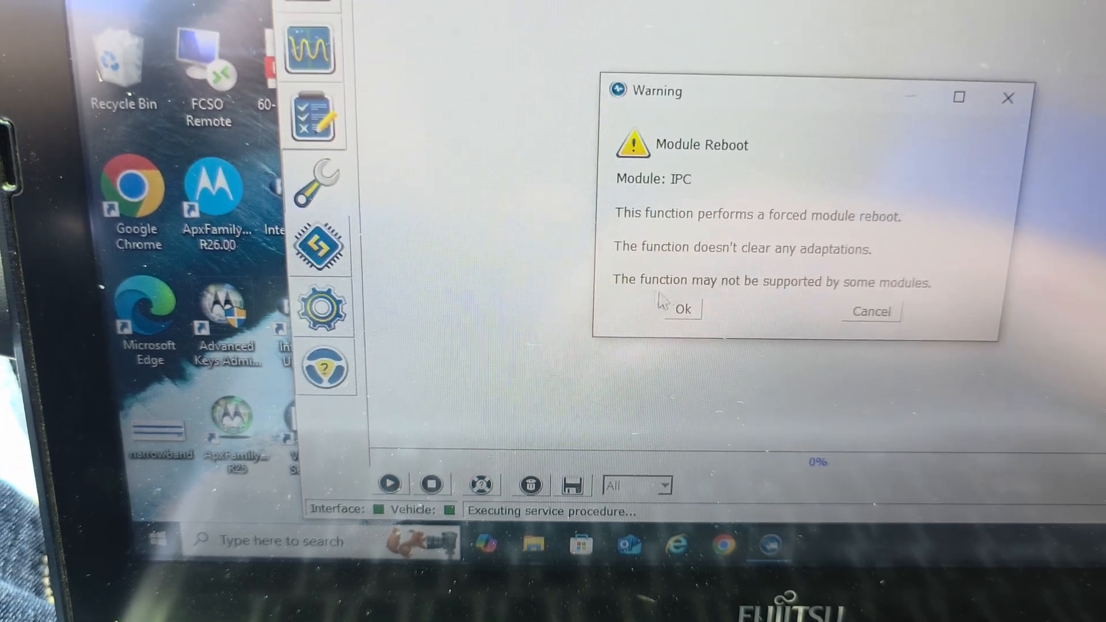
left_click(680, 309)
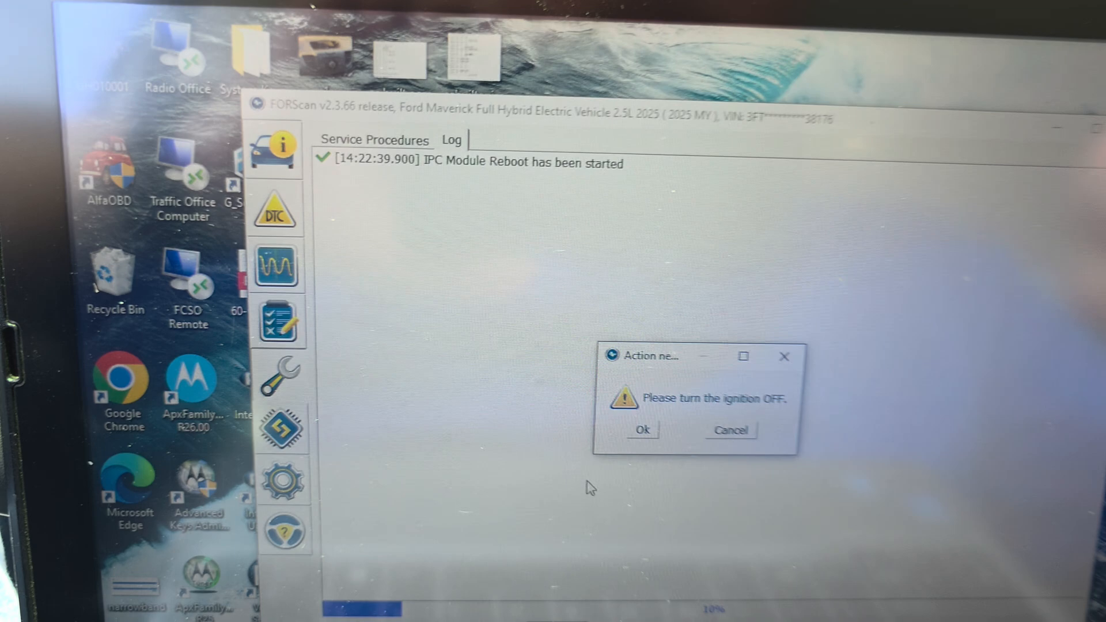
left_click(640, 430)
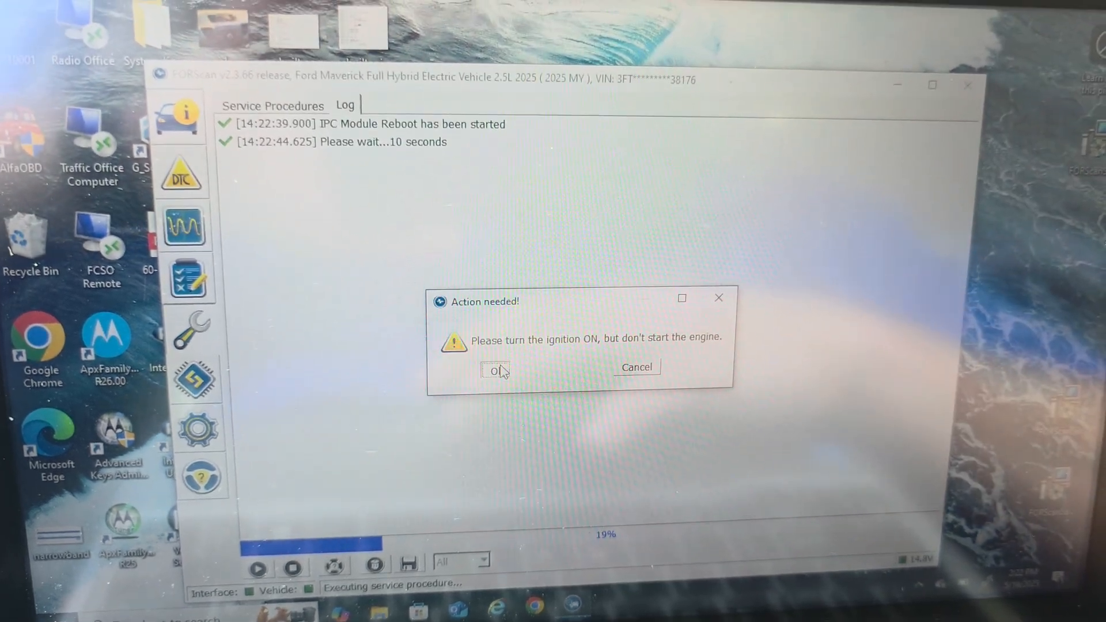
left_click(496, 369)
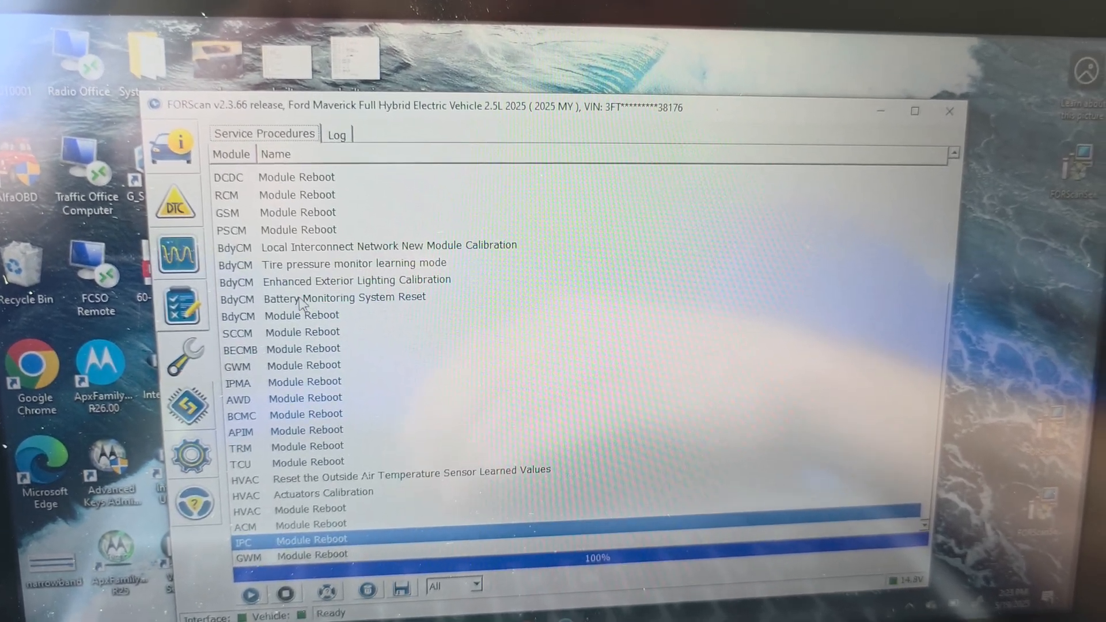
Step: Run the BdyCM Module Reboot, confirming the forced reboot and ignition OFF/ON prompts
left_click(352, 270)
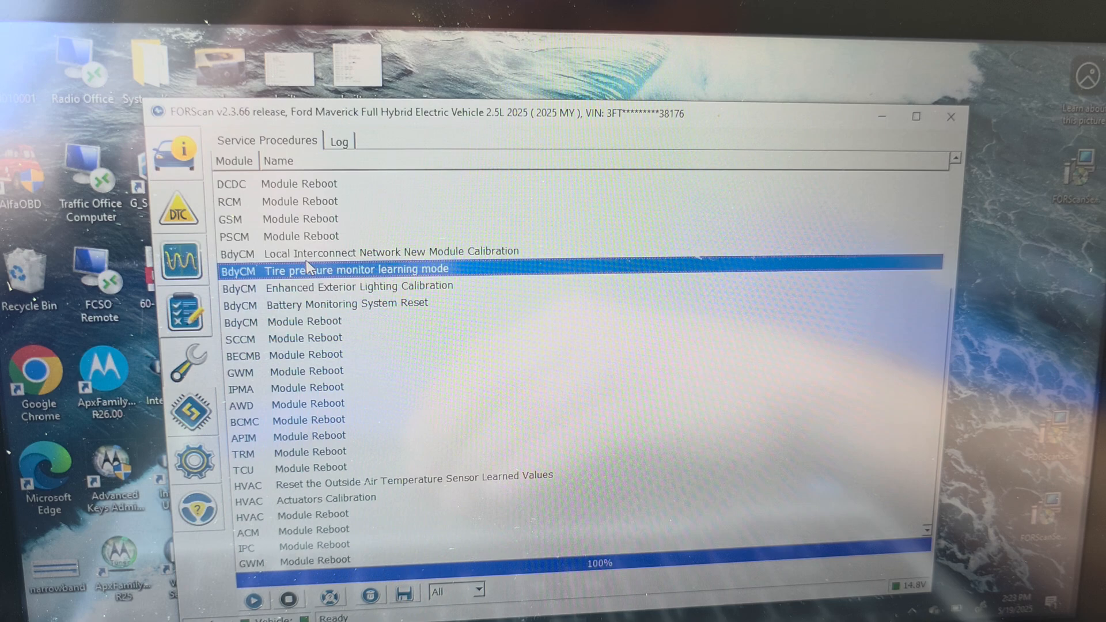
left_click(388, 253)
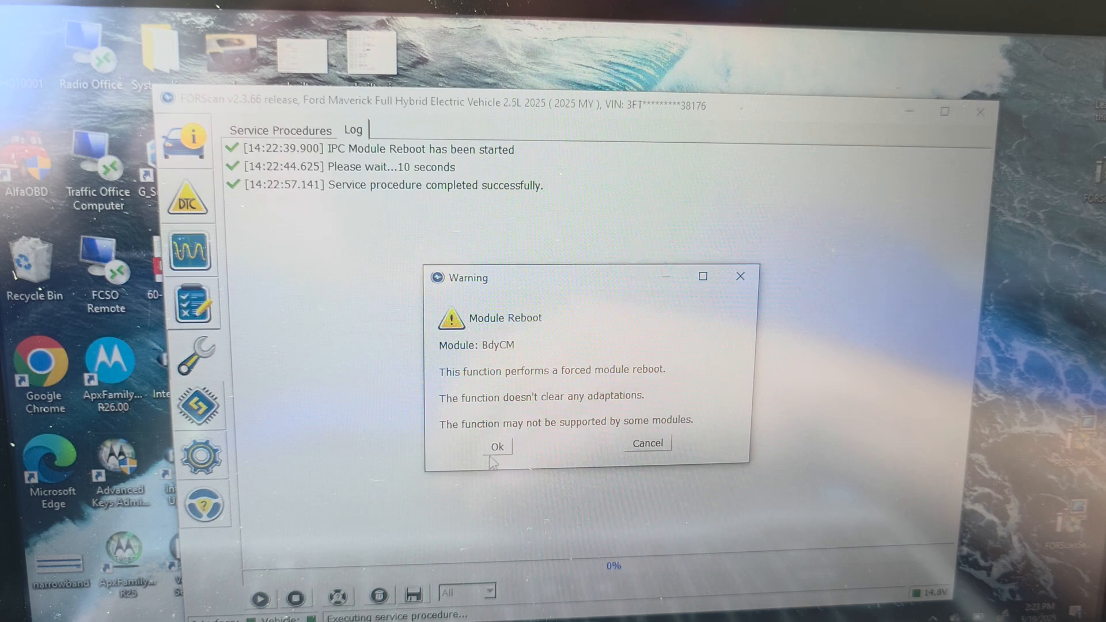
left_click(497, 447)
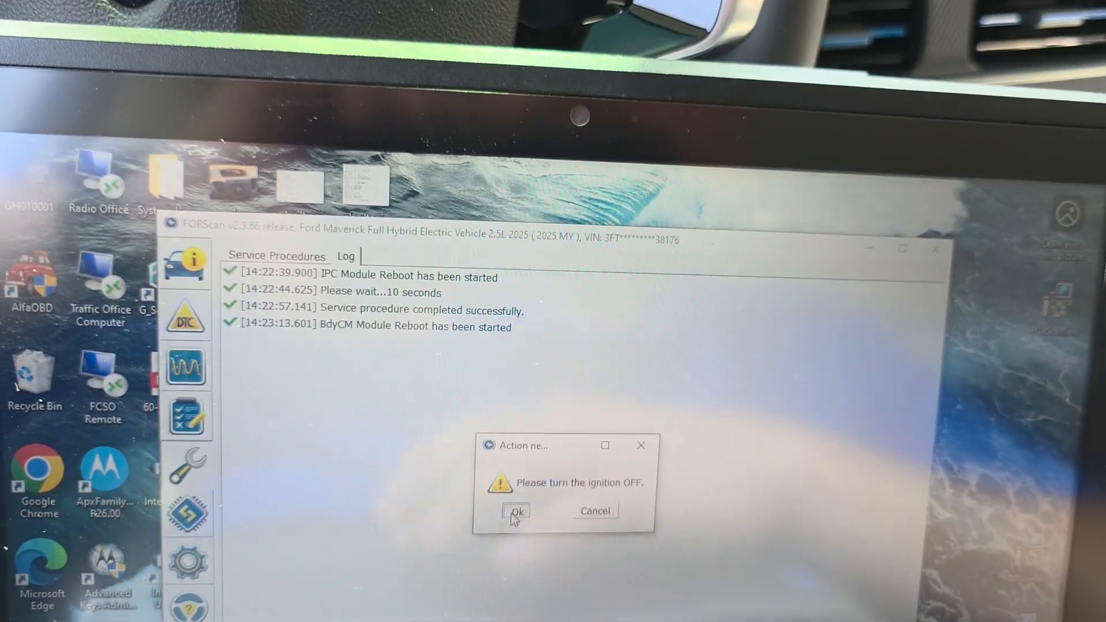
left_click(516, 510)
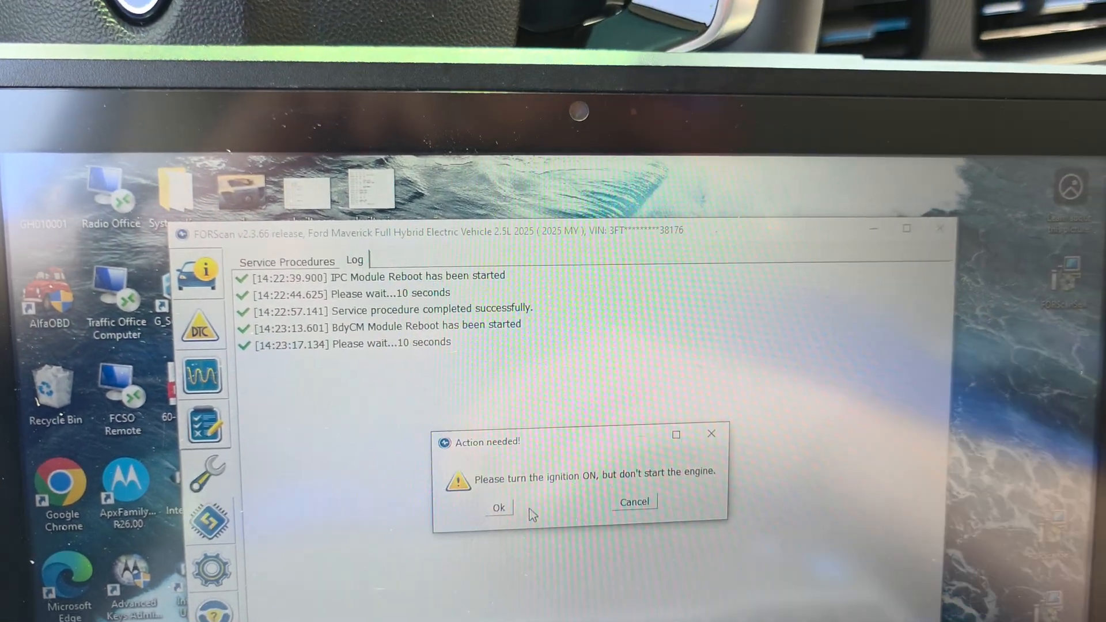
left_click(499, 507)
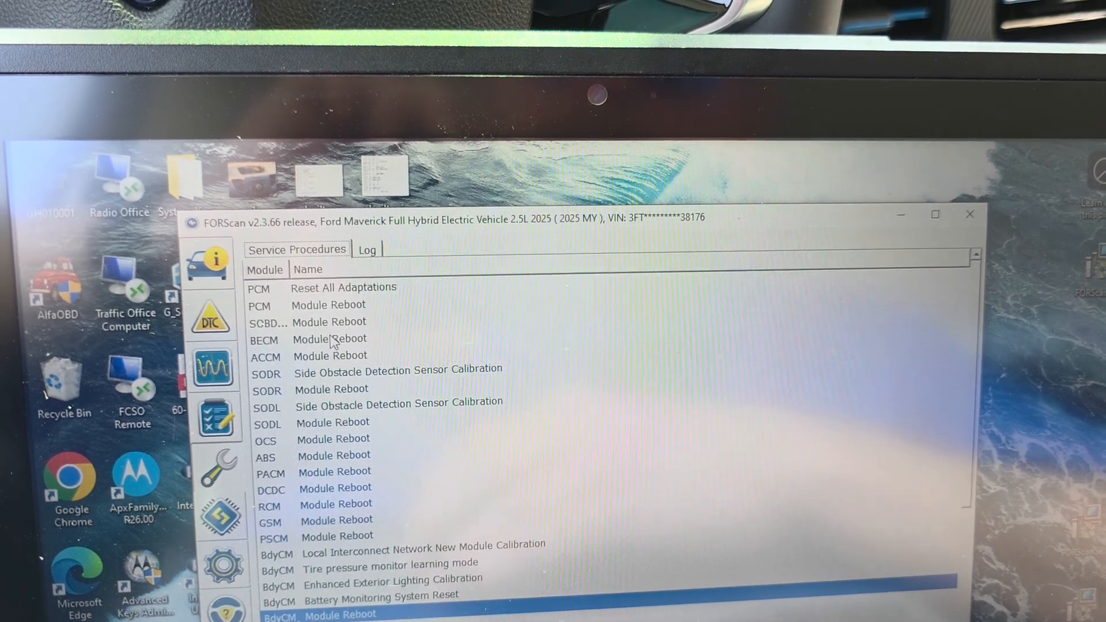
Step: Run the PCM Module Reboot, confirming the forced reboot and ignition OFF/ON prompts
left_click(322, 296)
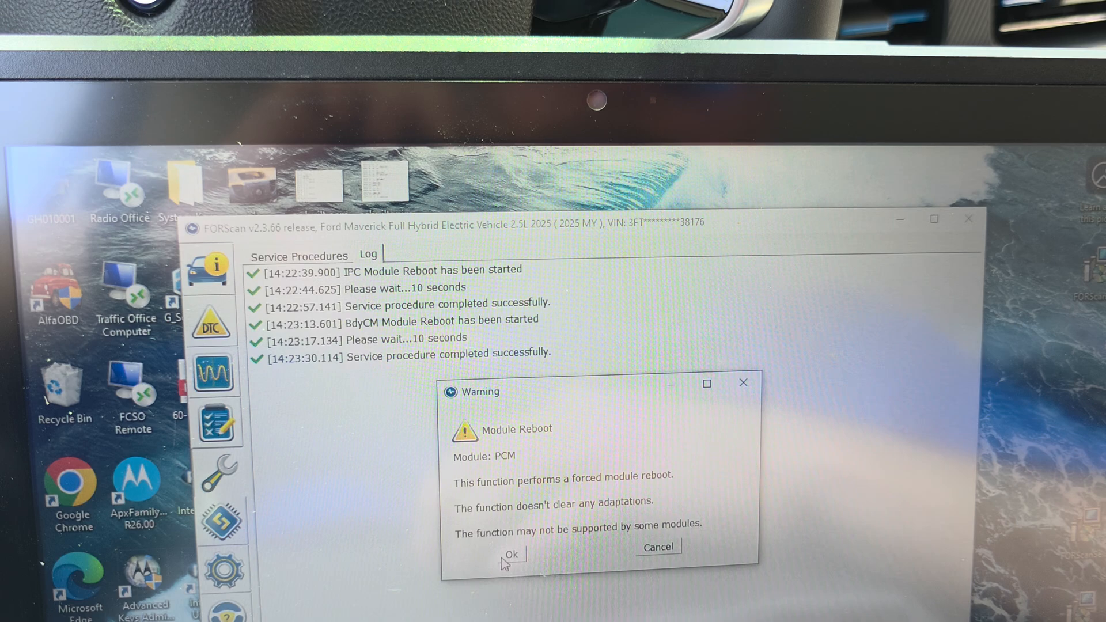
left_click(511, 554)
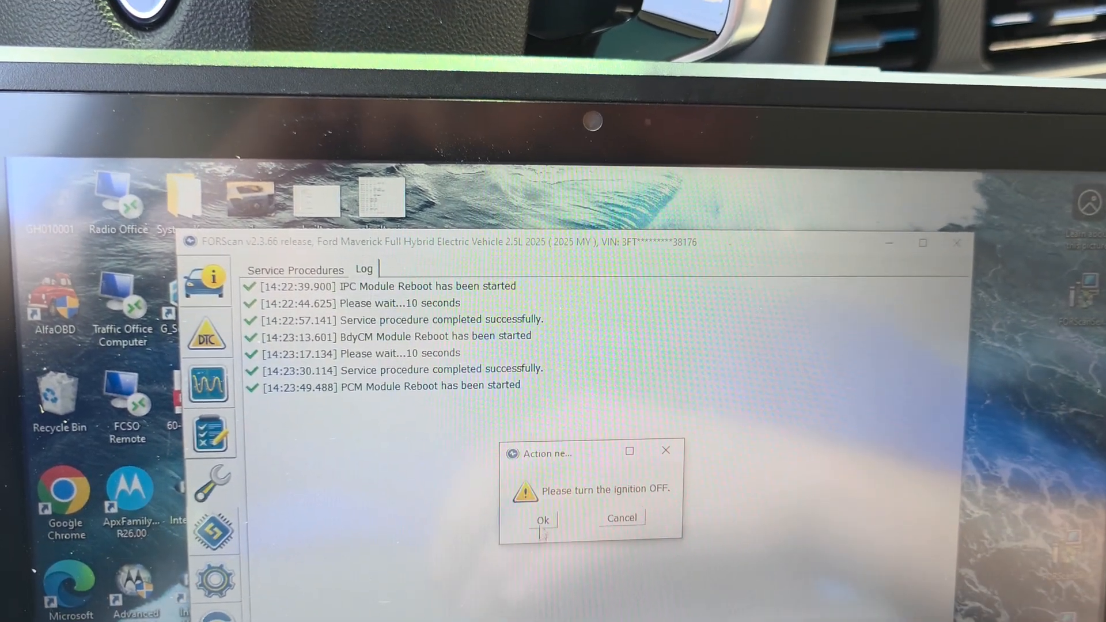
left_click(542, 519)
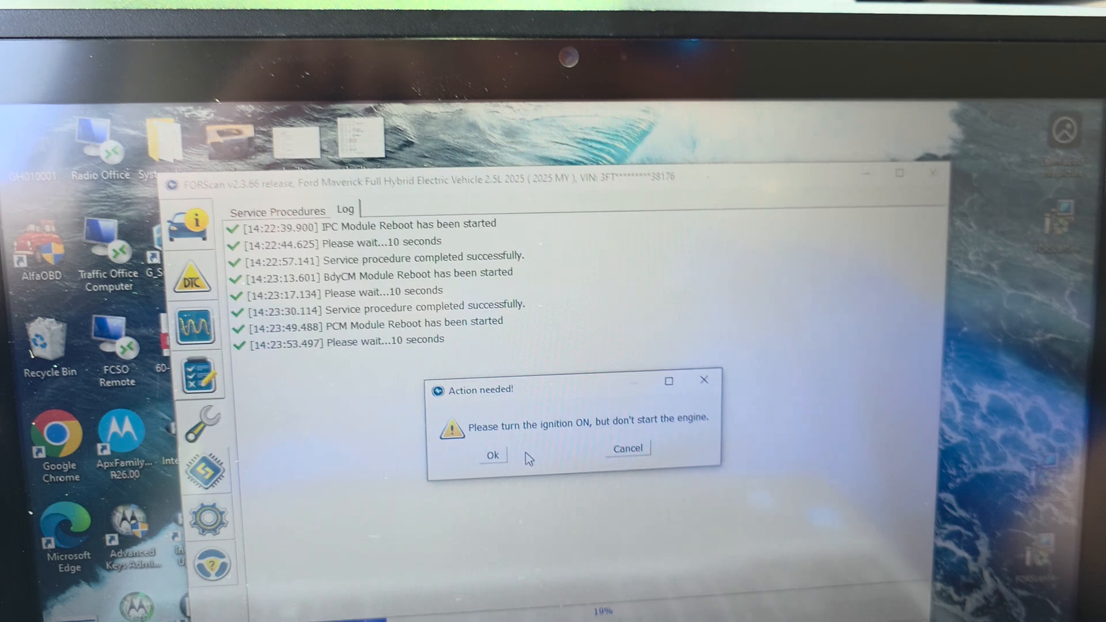
left_click(492, 456)
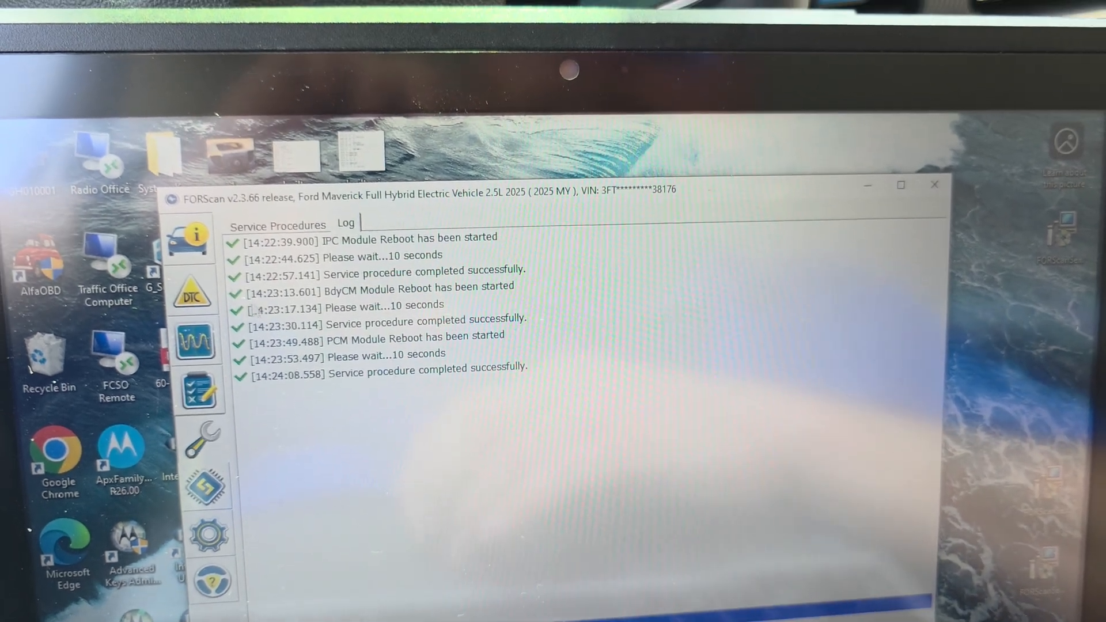
Step: Run the ABS Module Reboot from Service Procedures, confirming the forced reboot and ignition OFF/ON prompts
left_click(278, 209)
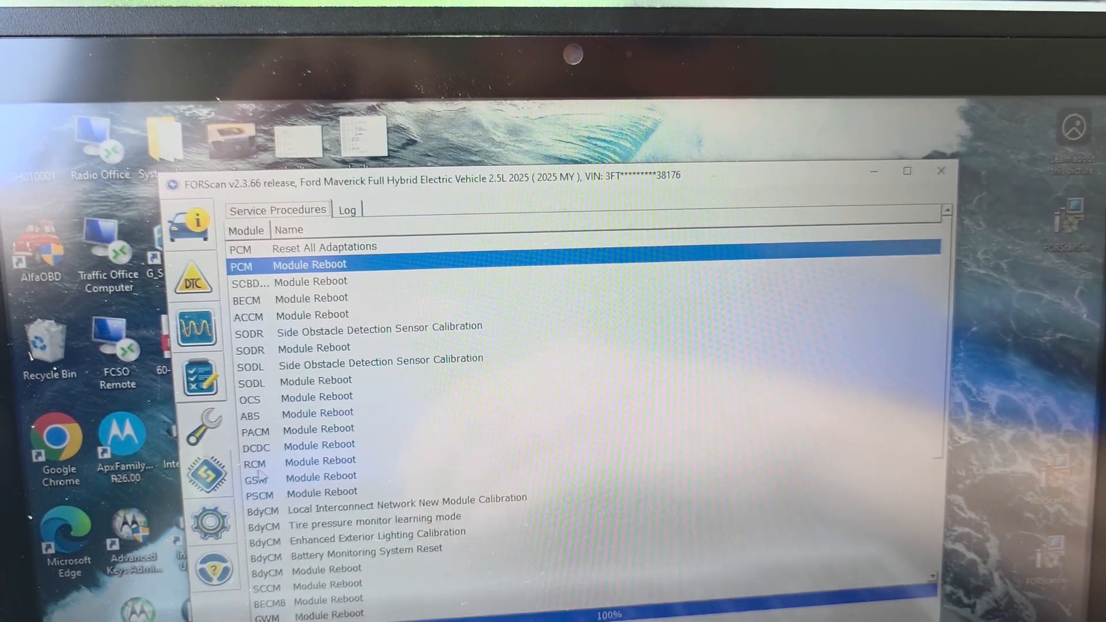
left_click(303, 415)
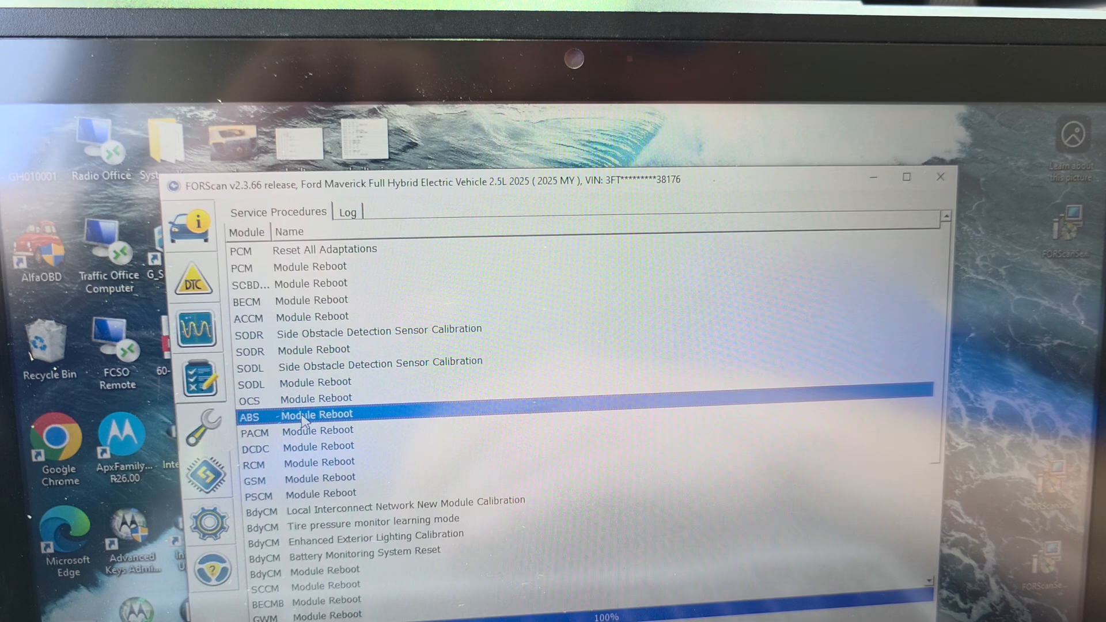
double_click(303, 415)
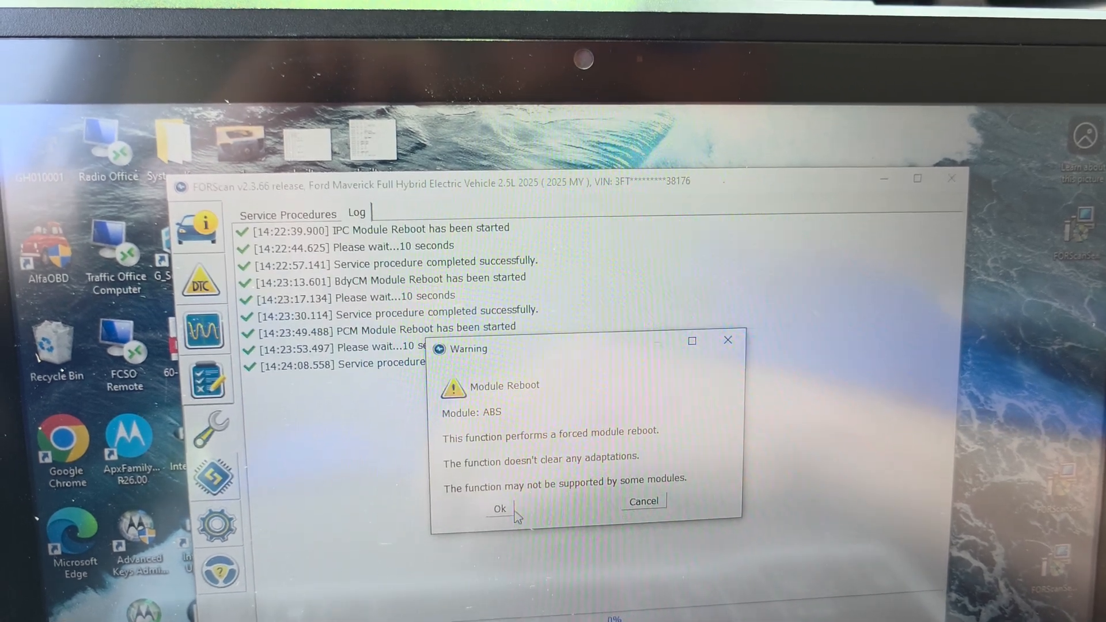
left_click(499, 508)
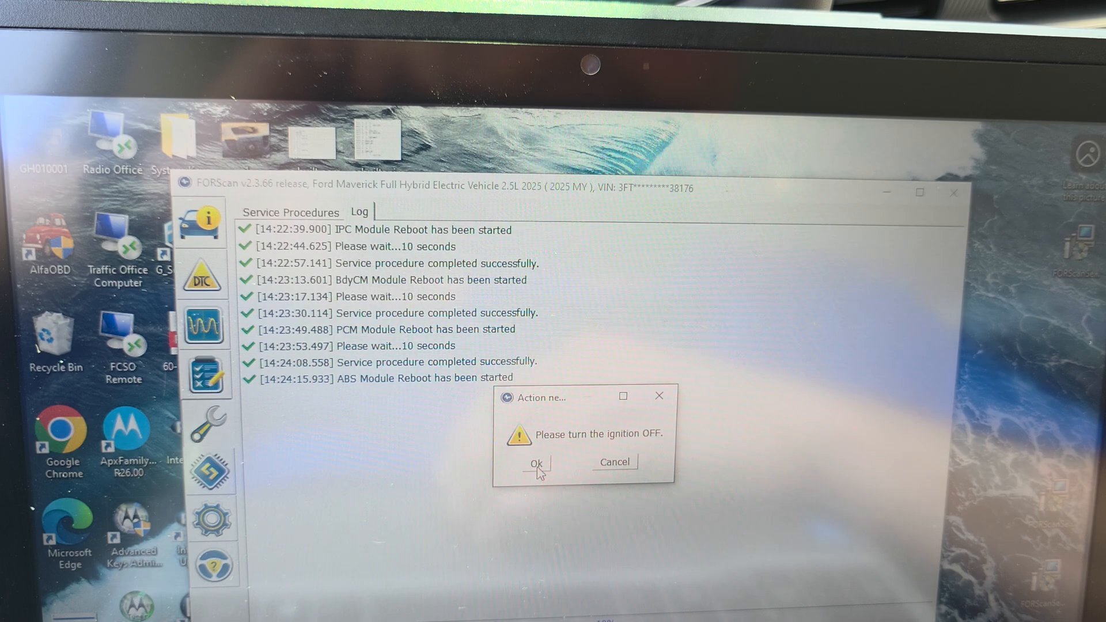
left_click(534, 463)
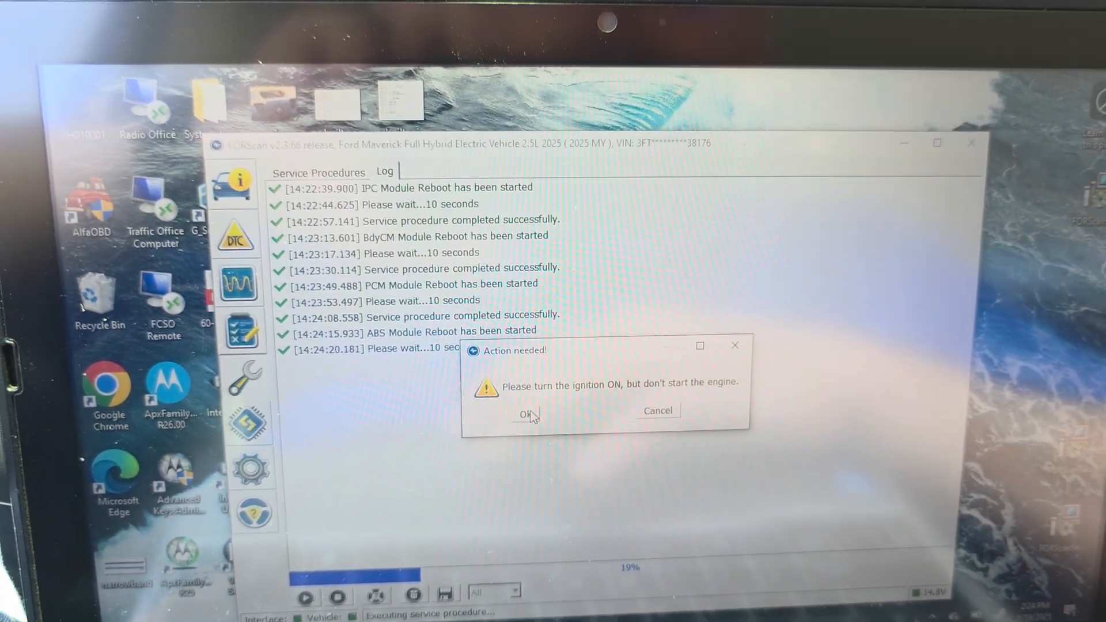
left_click(525, 413)
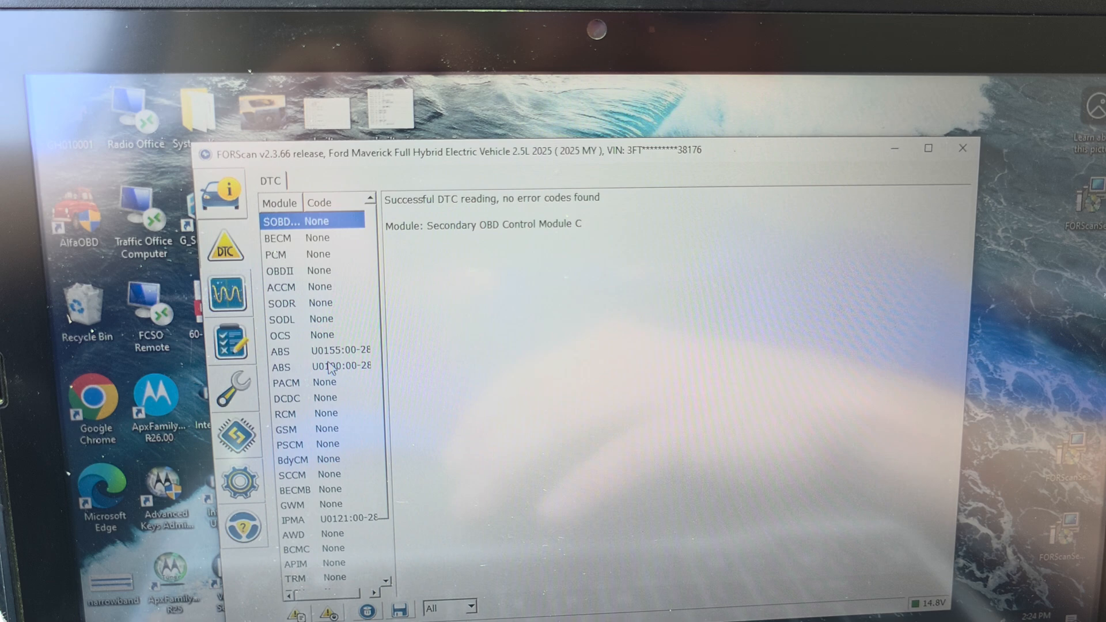
Step: Clear all stored DTCs, confirm the ignition cycle so every module reports no error codes
left_click(318, 350)
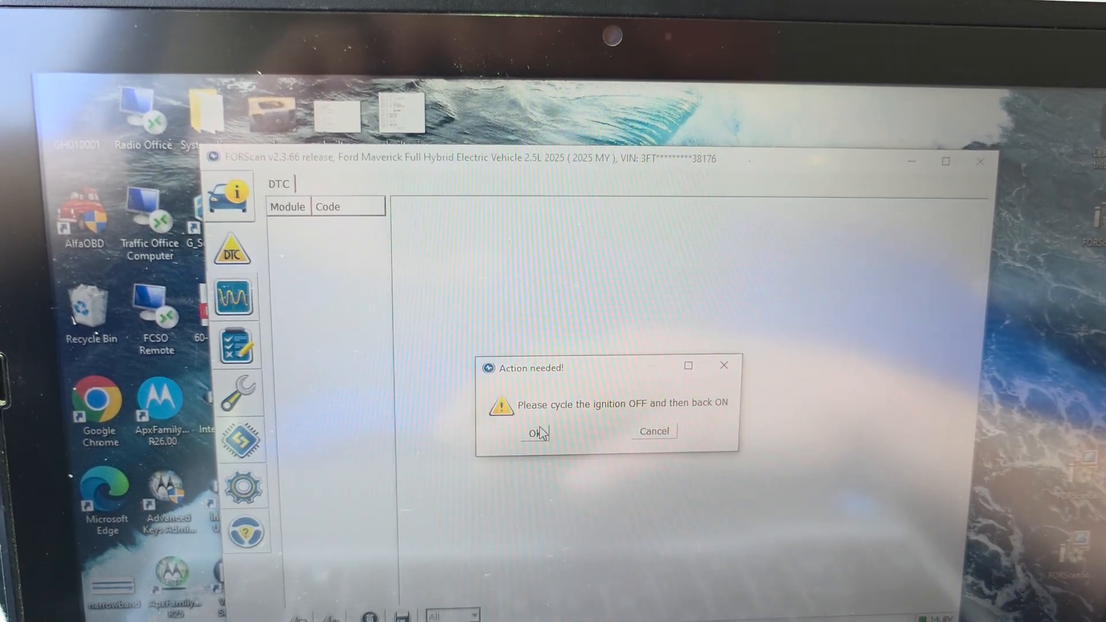
left_click(538, 431)
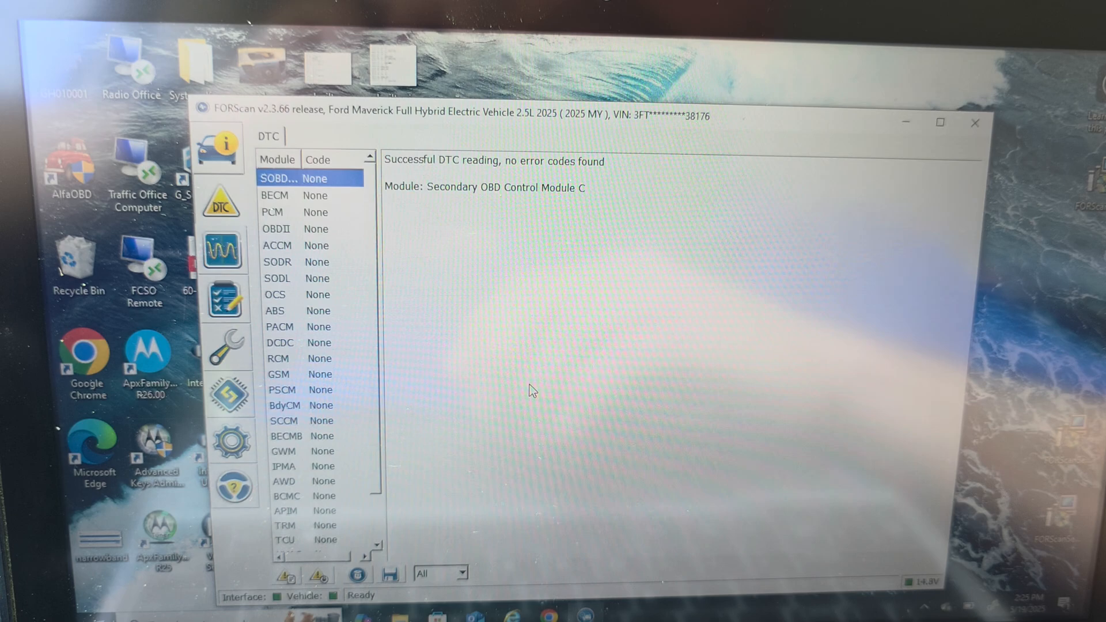
left_click(284, 573)
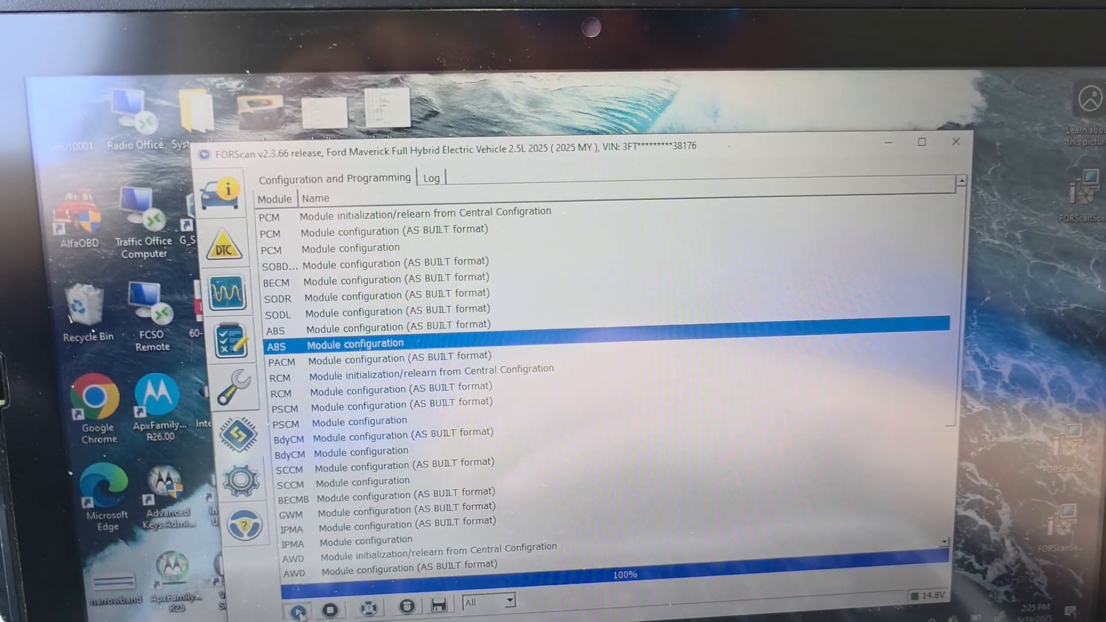
Step: Review the ABS module configuration, leaving Tires at 17in 102H A/S unchanged, and return to the programming list
double_click(338, 343)
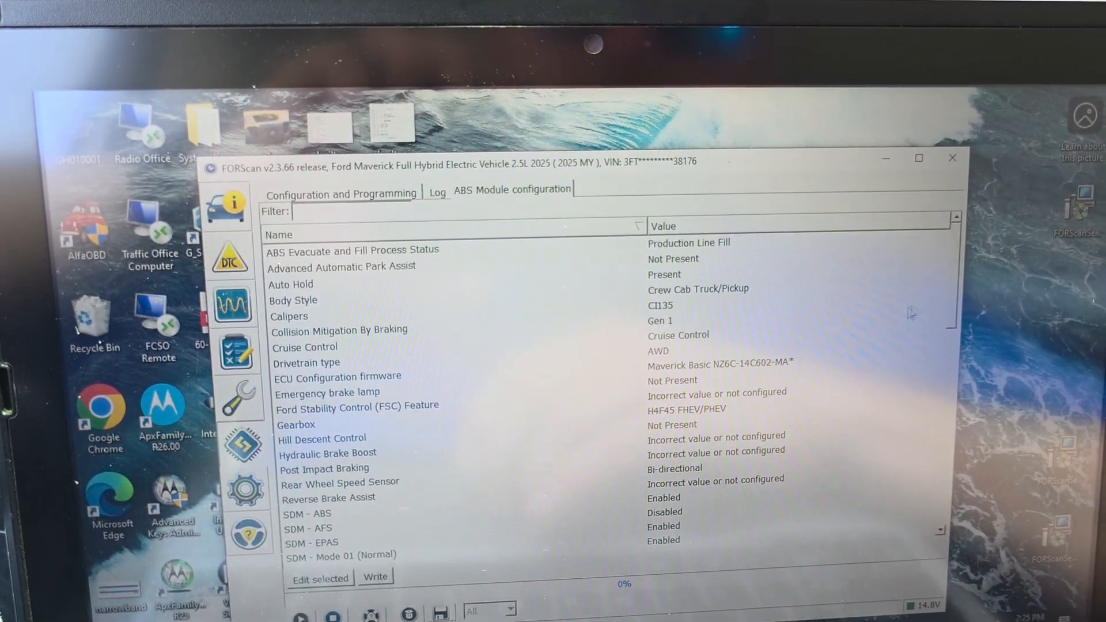
scroll("down", 3)
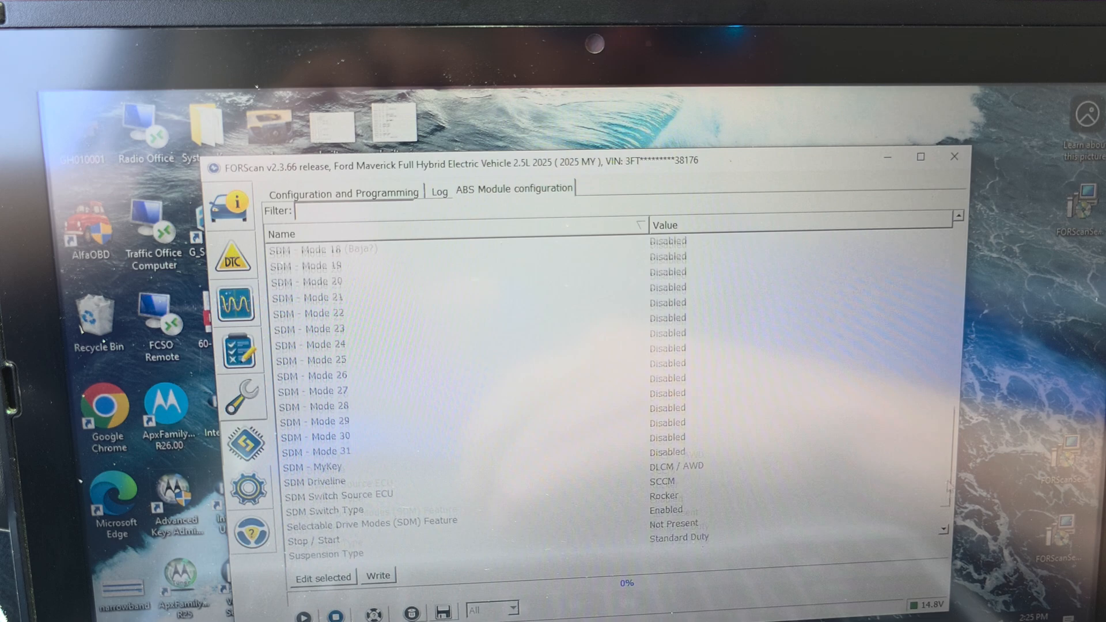
scroll("down", 3)
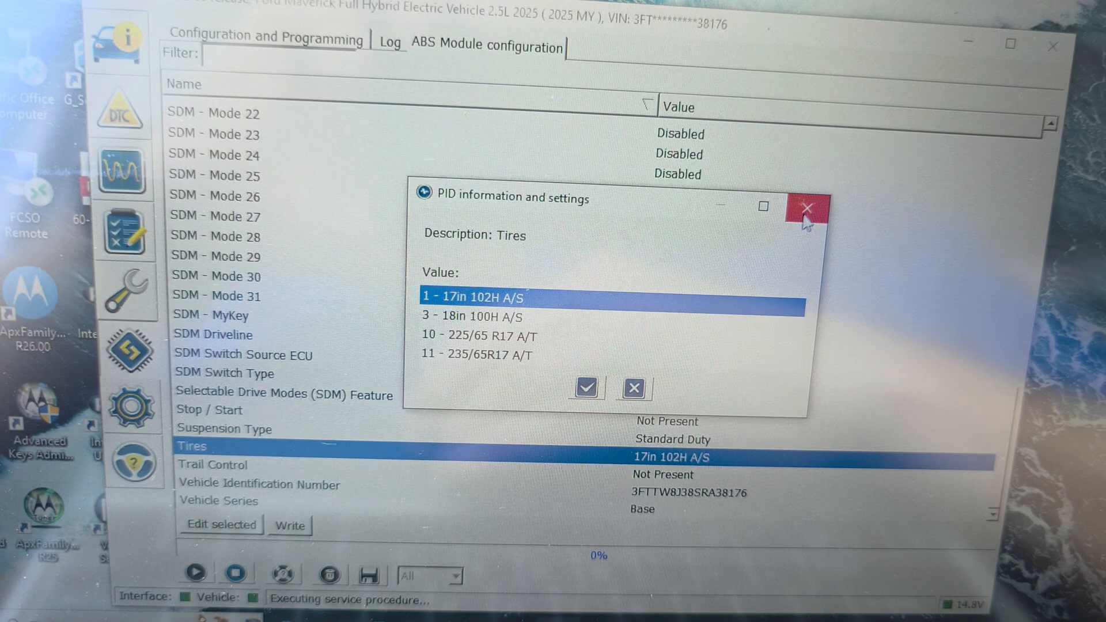
left_click(807, 210)
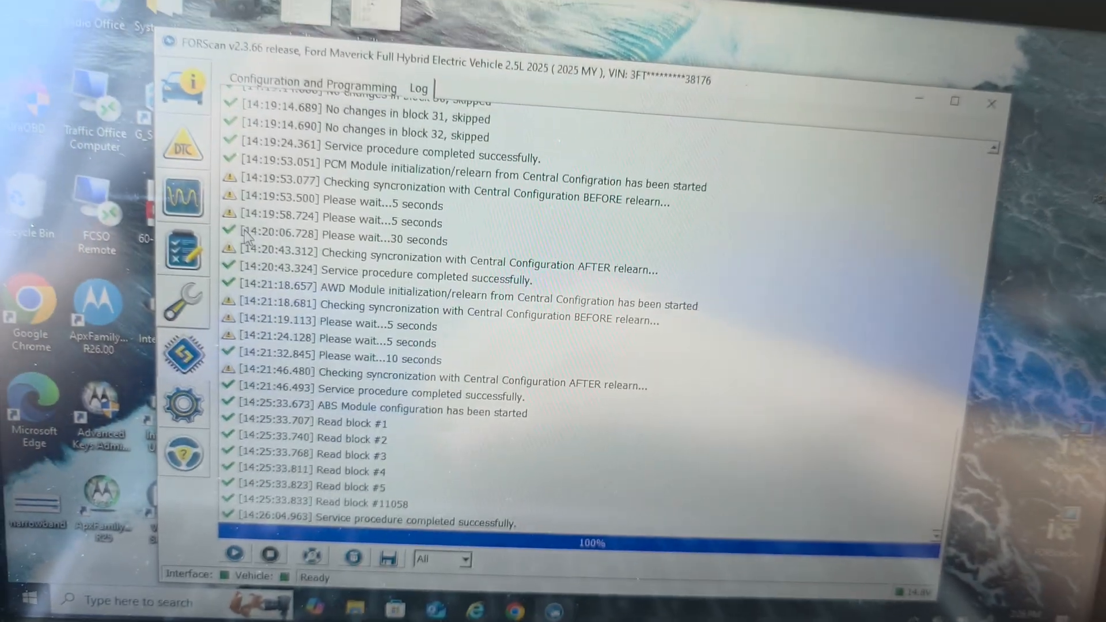
left_click(310, 84)
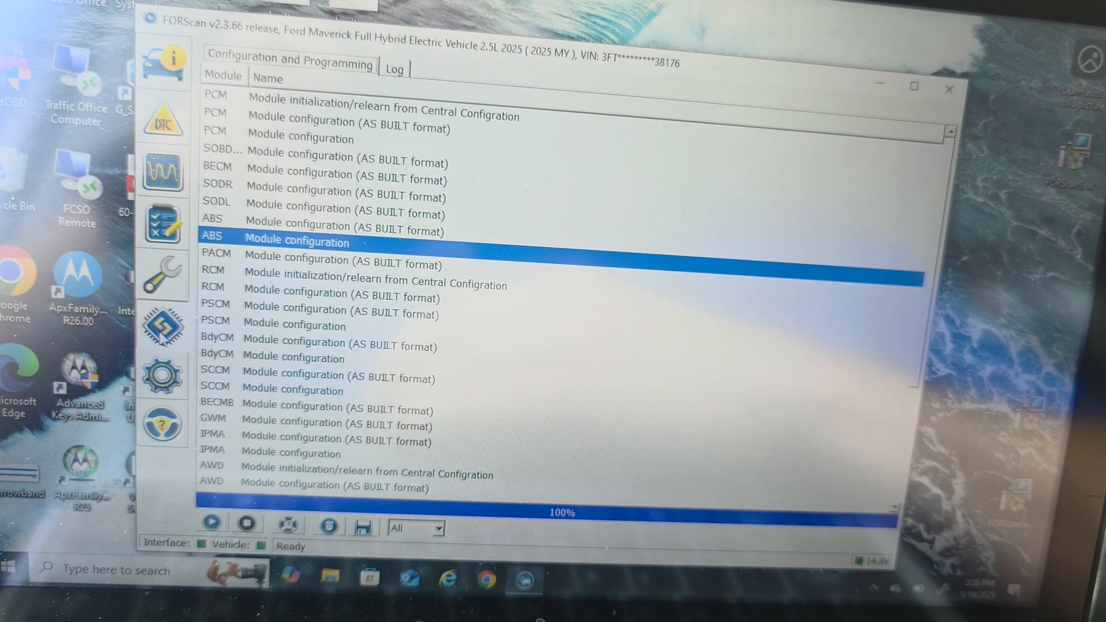